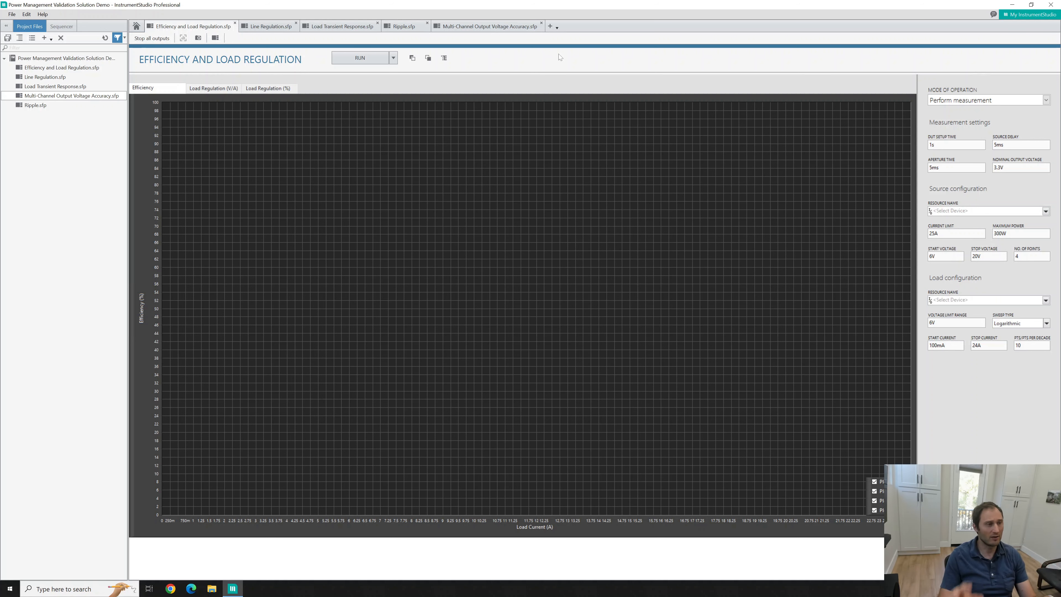
{"action": "mouse_move", "coordinate": [437, 172]}
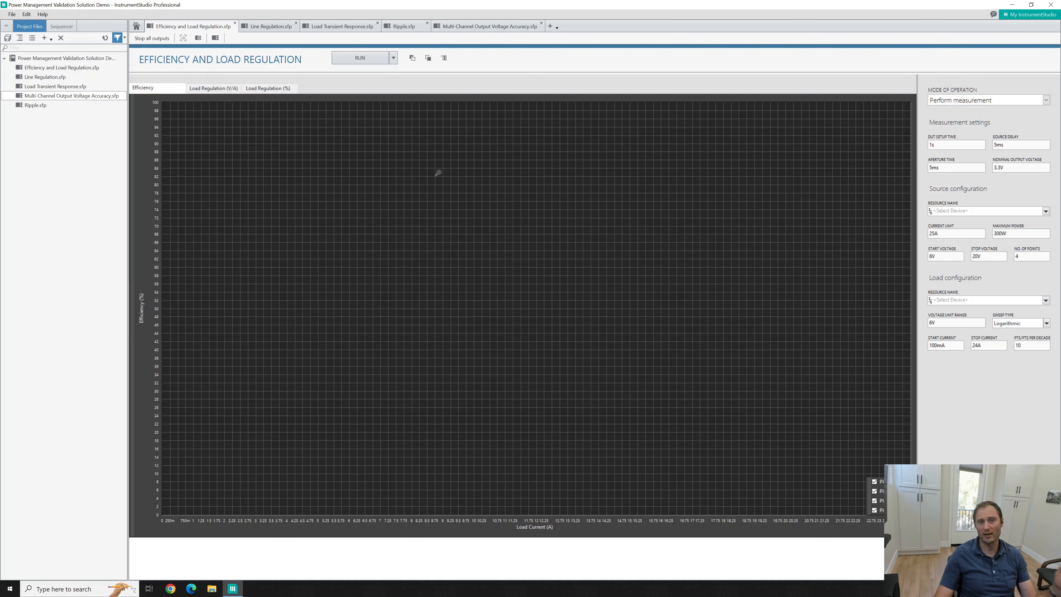
{"action": "mouse_move", "coordinate": [388, 149]}
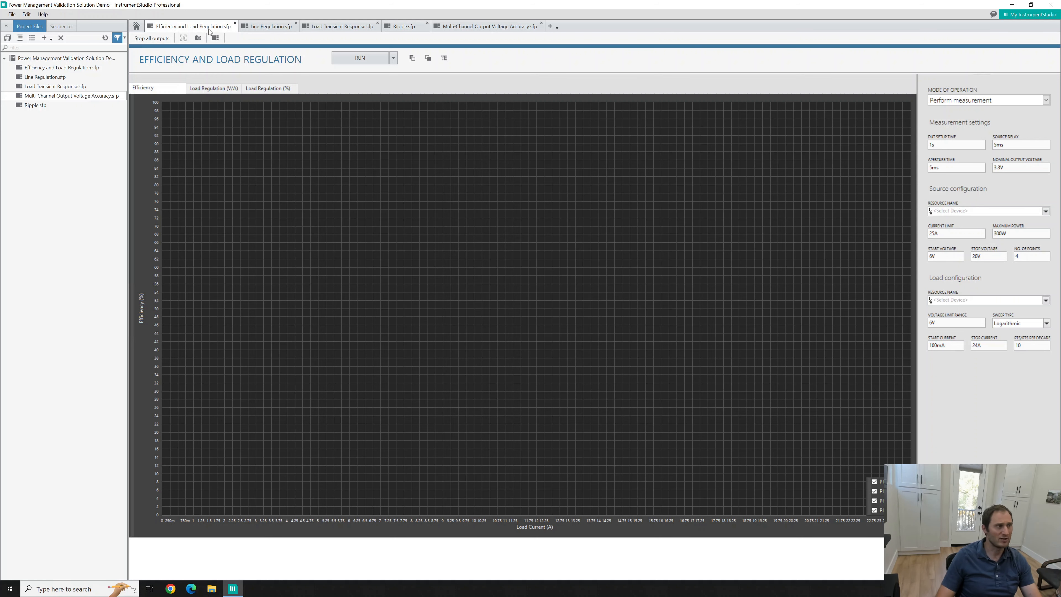
{"action": "mouse_move", "coordinate": [361, 29]}
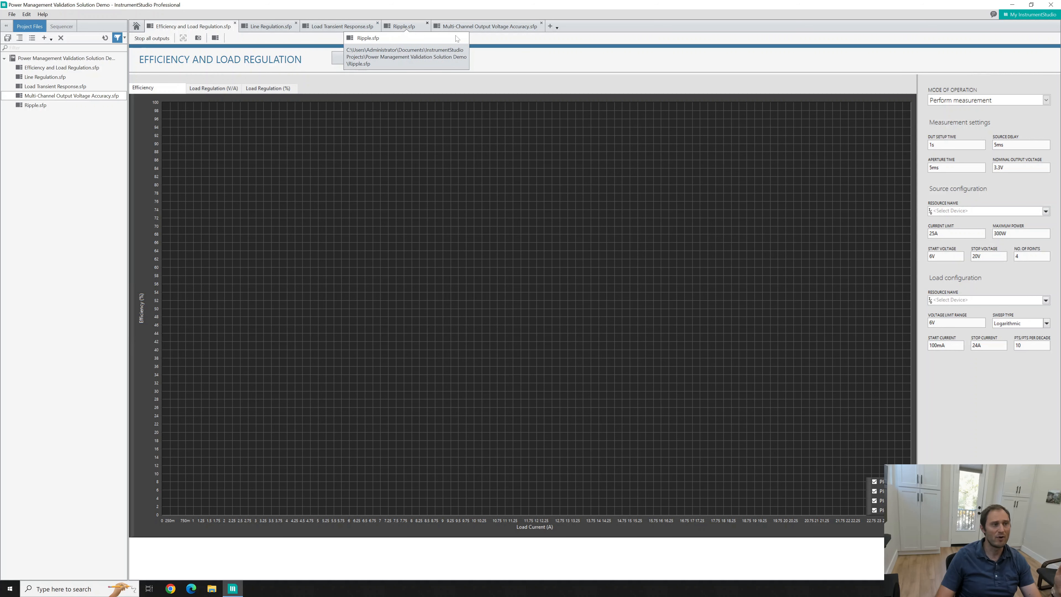
{"action": "mouse_move", "coordinate": [580, 42]}
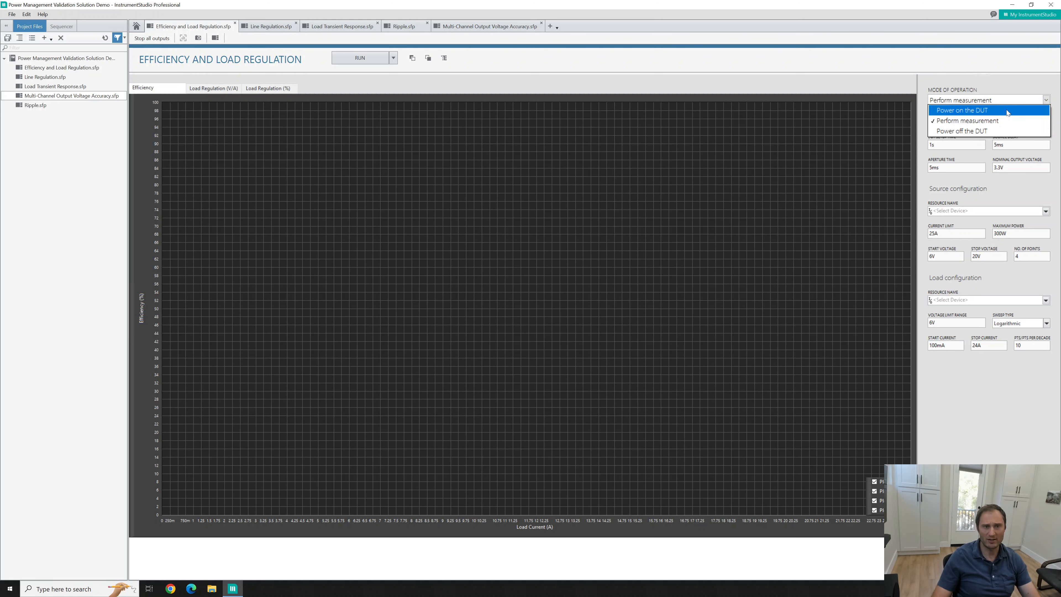
Power on the DUT at 6 V using the PPS as the supply resource.
{"action": "left_click", "coordinate": [961, 110]}
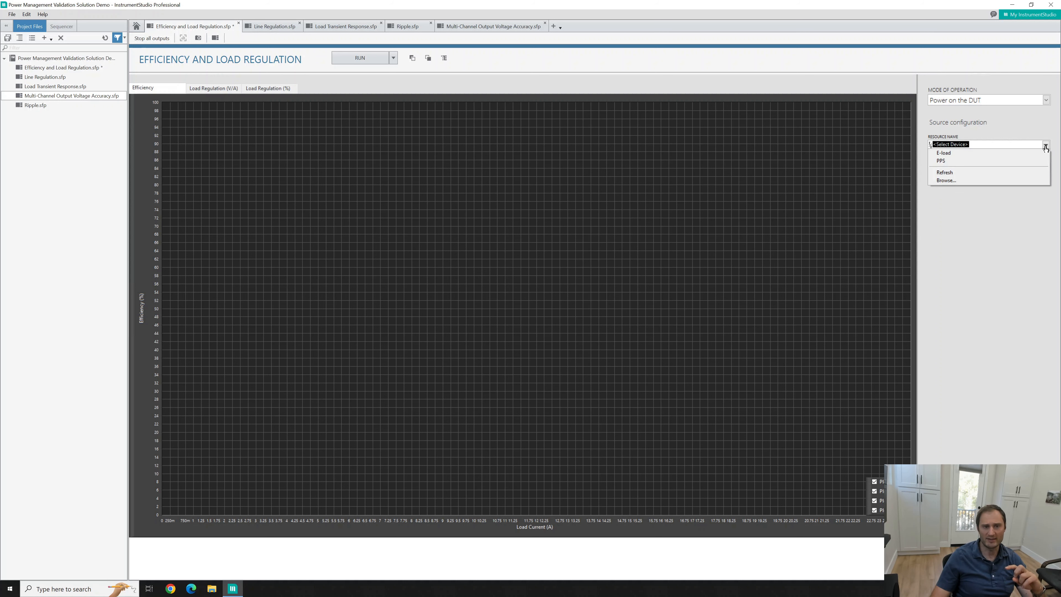
{"action": "left_click", "coordinate": [940, 161]}
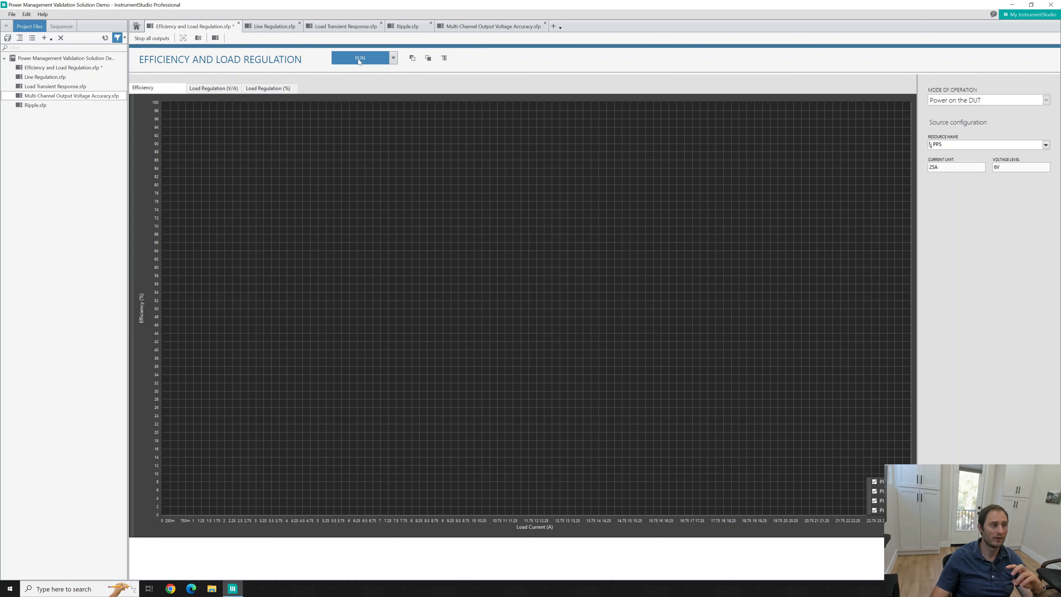
{"action": "left_click", "coordinate": [360, 58]}
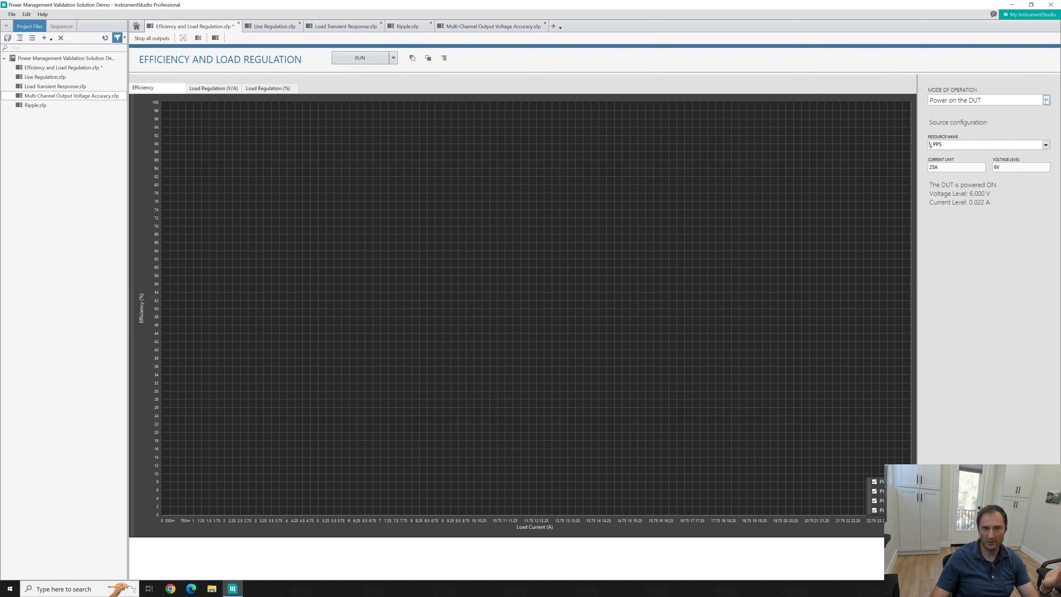
Return the Mode of Operation to Perform measurement.
{"action": "left_click", "coordinate": [1046, 100]}
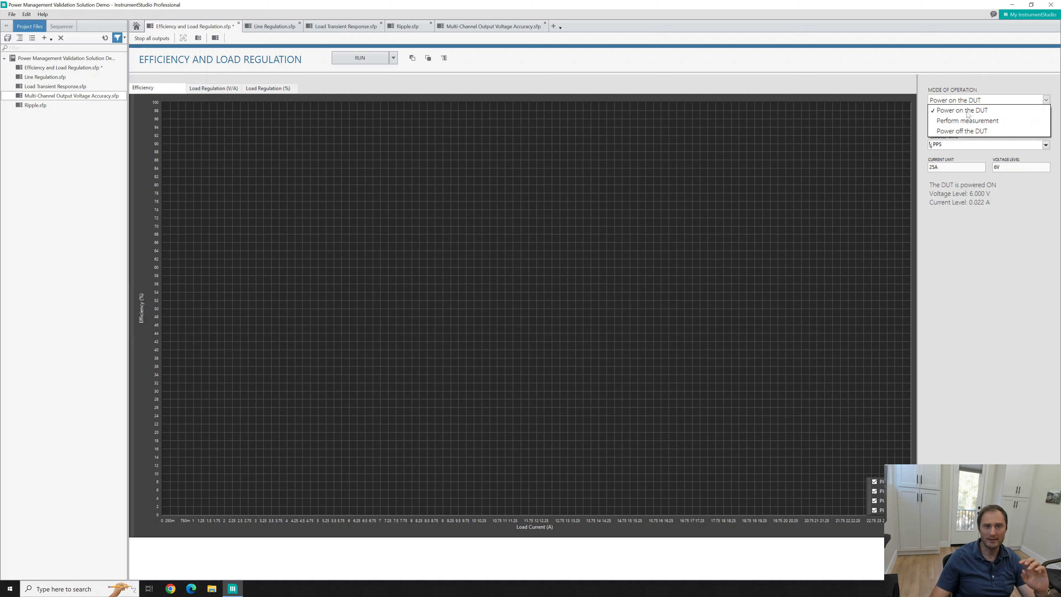
{"action": "left_click", "coordinate": [967, 120]}
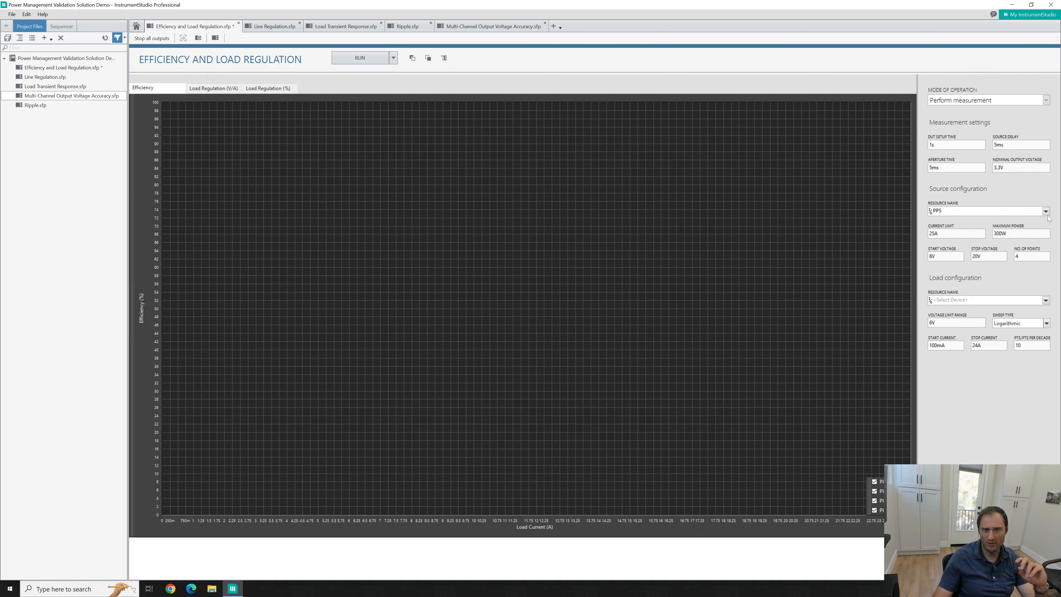
Assign the E-load as the load resource, with PPS as source.
{"action": "left_click", "coordinate": [1045, 211]}
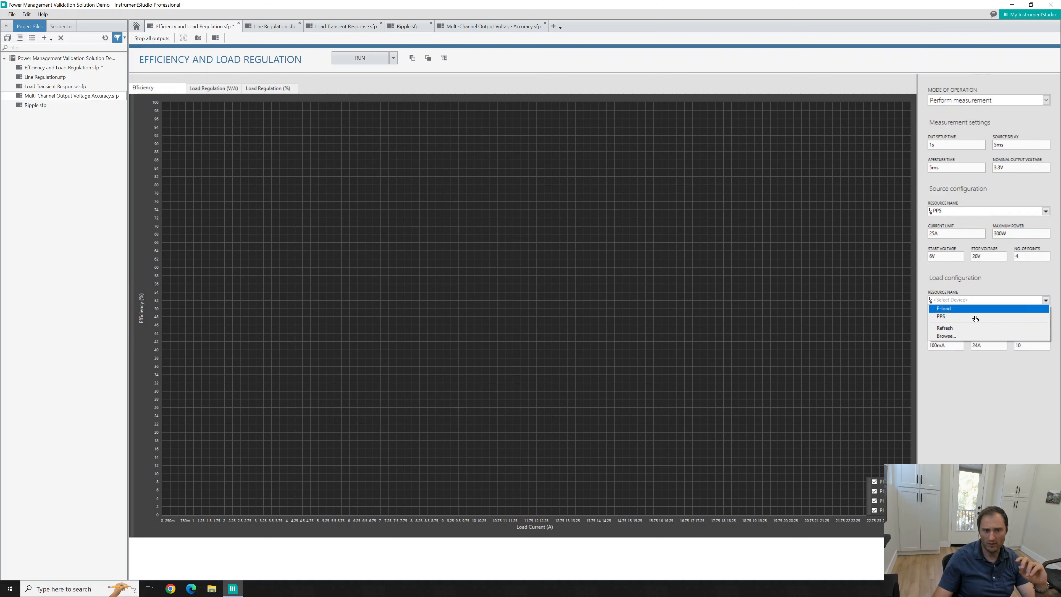
{"action": "left_click", "coordinate": [943, 308]}
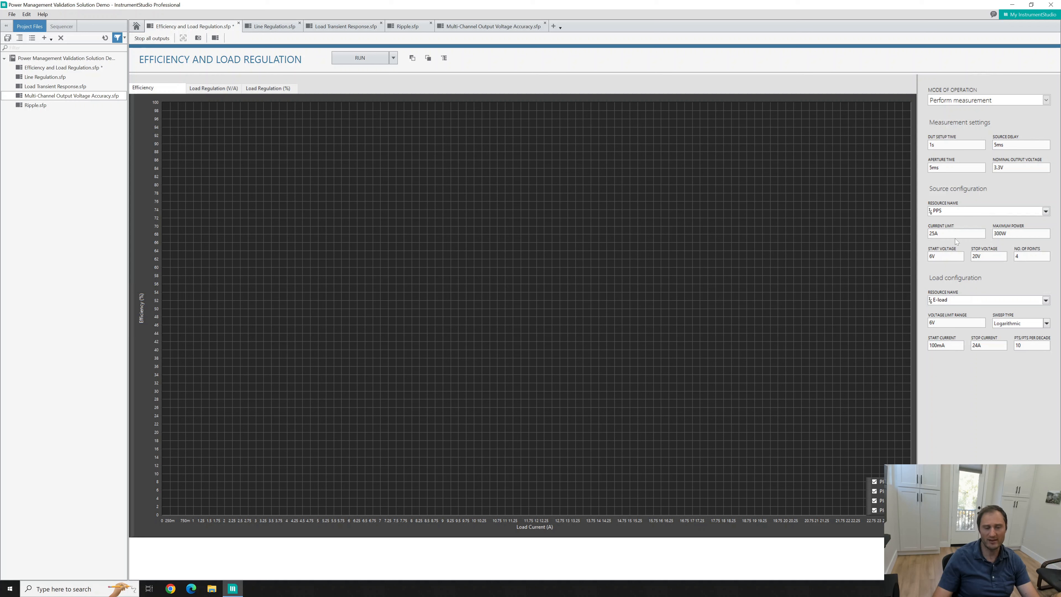
{"action": "mouse_move", "coordinate": [943, 231]}
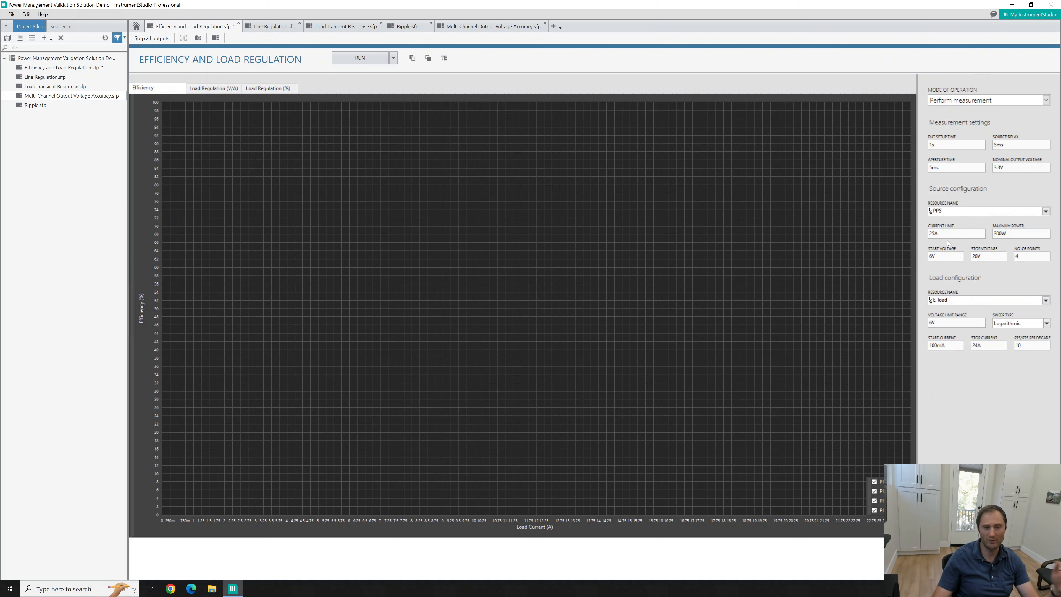
{"action": "mouse_move", "coordinate": [1020, 132]}
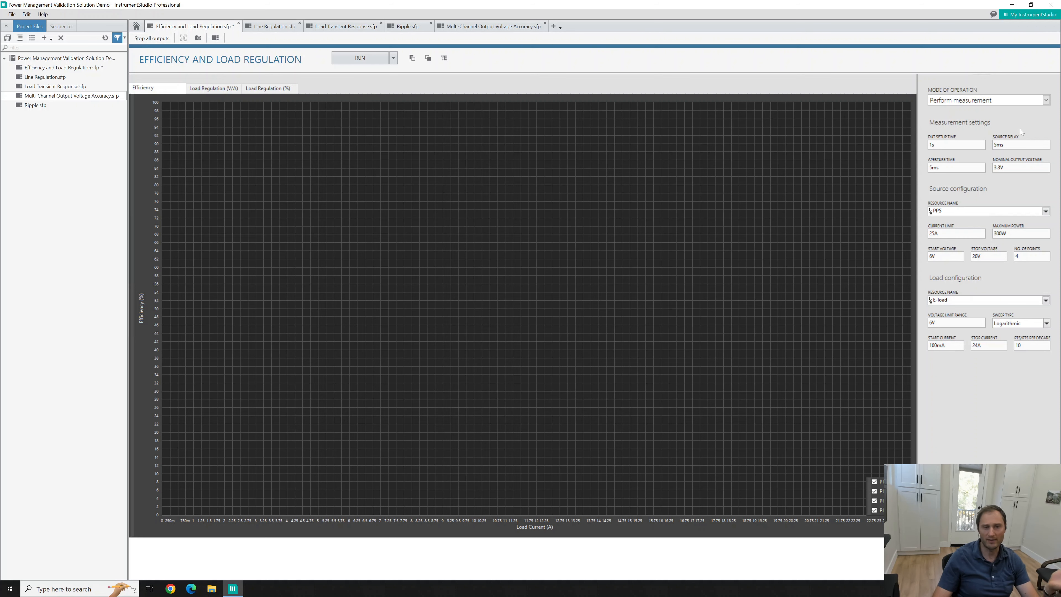
{"action": "mouse_move", "coordinate": [964, 266]}
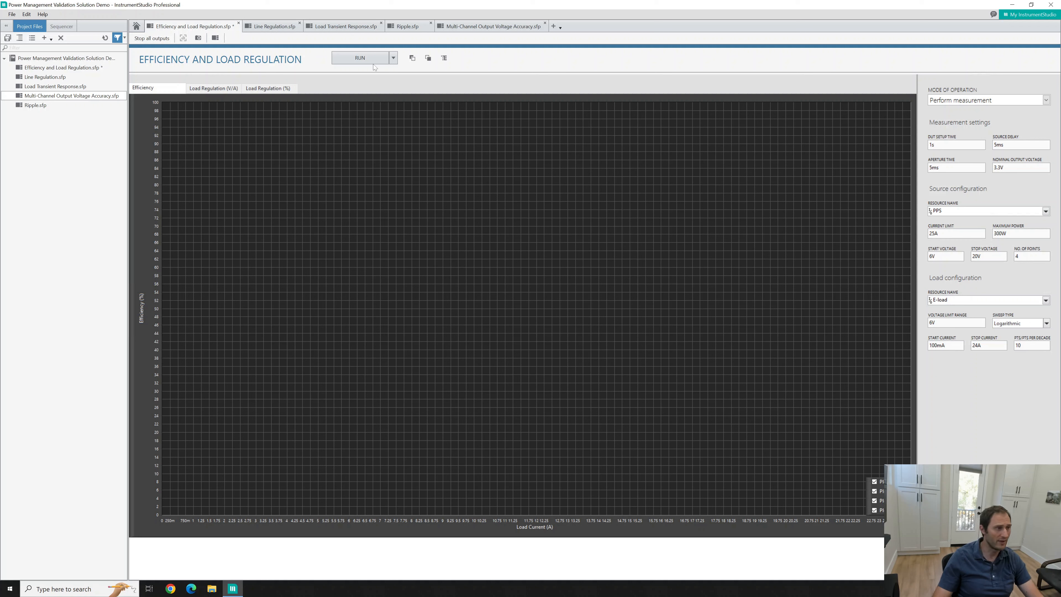
{"action": "mouse_move", "coordinate": [369, 65]}
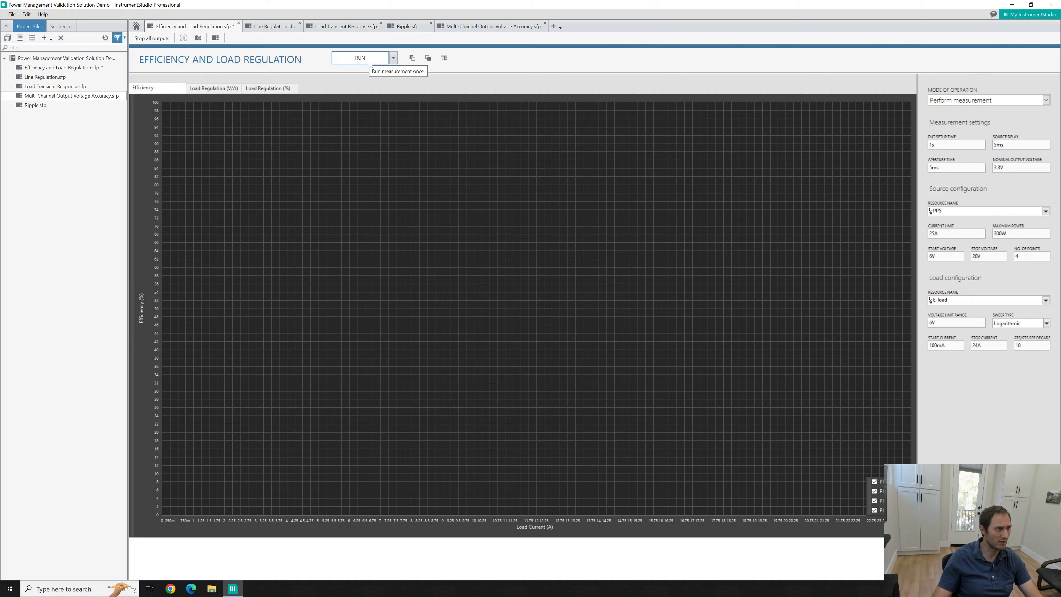
Run the efficiency sweep, plotting efficiency versus load current for all four input voltages.
{"action": "left_click", "coordinate": [365, 58]}
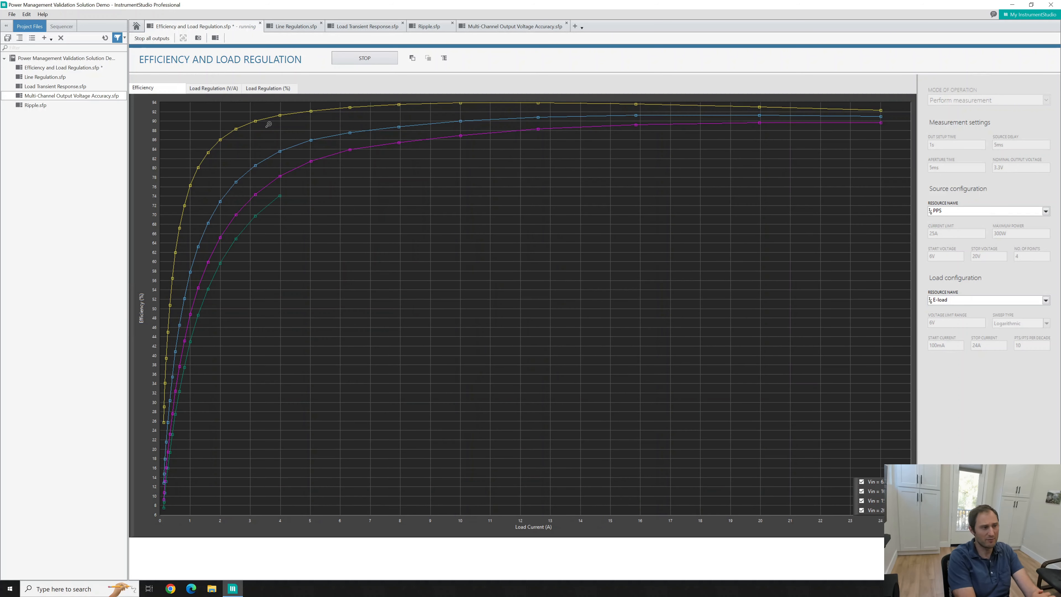
{"action": "left_click", "coordinate": [361, 58]}
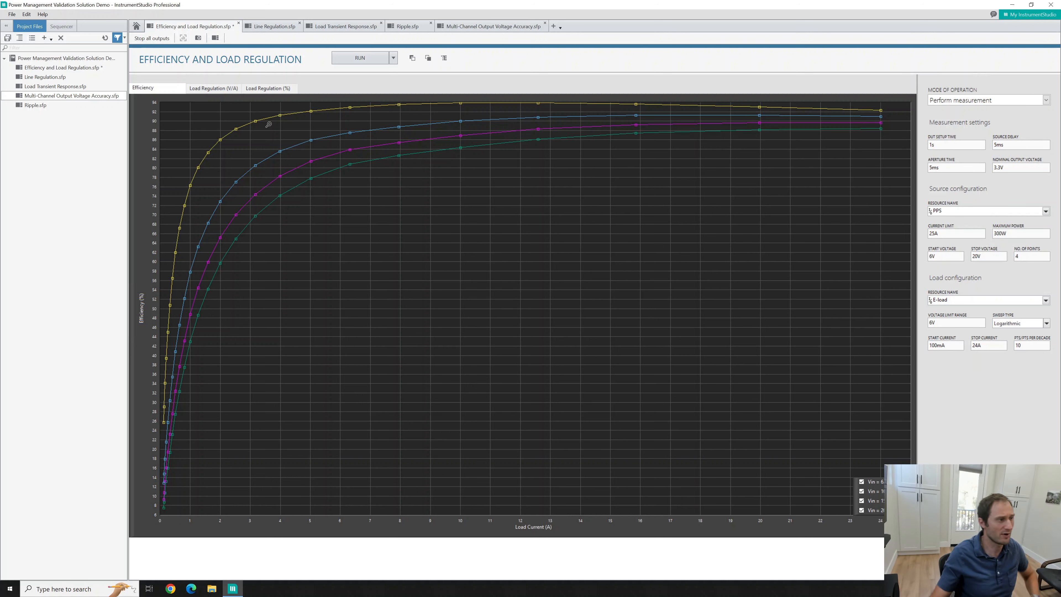
{"action": "mouse_move", "coordinate": [323, 121]}
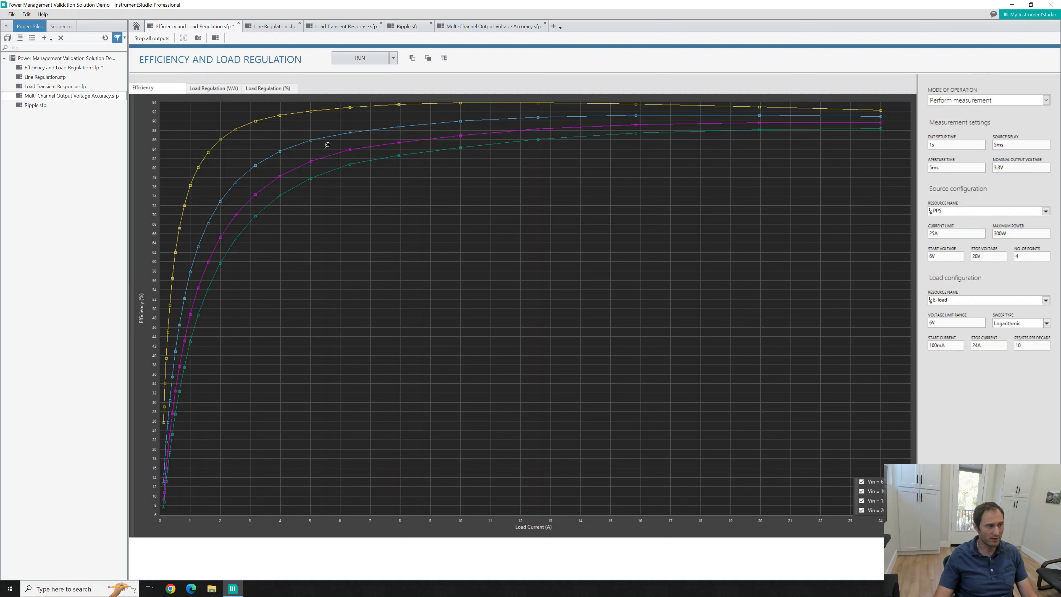
{"action": "mouse_move", "coordinate": [409, 112]}
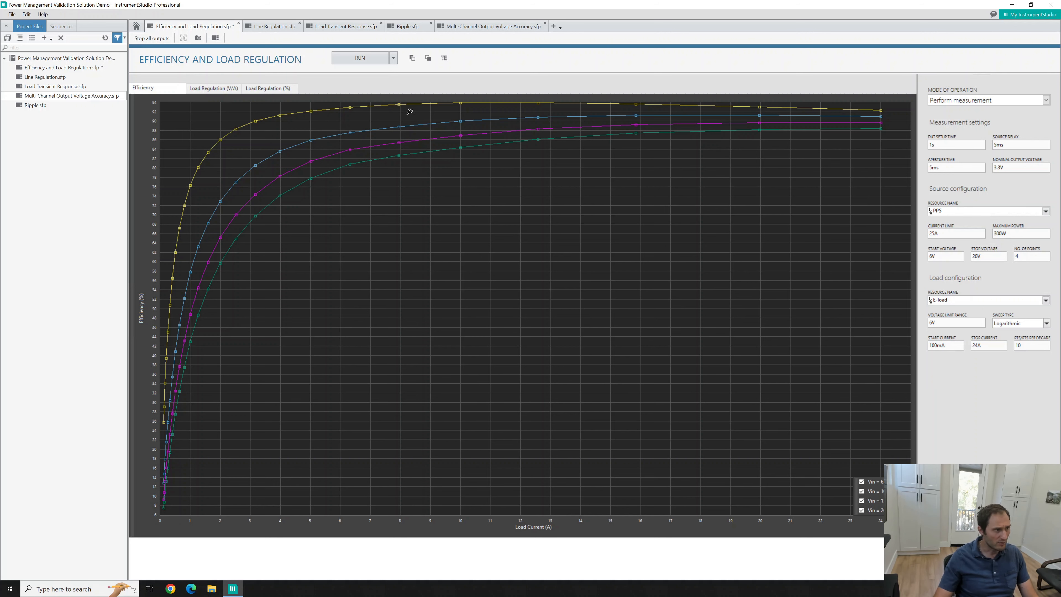
{"action": "mouse_move", "coordinate": [202, 187]}
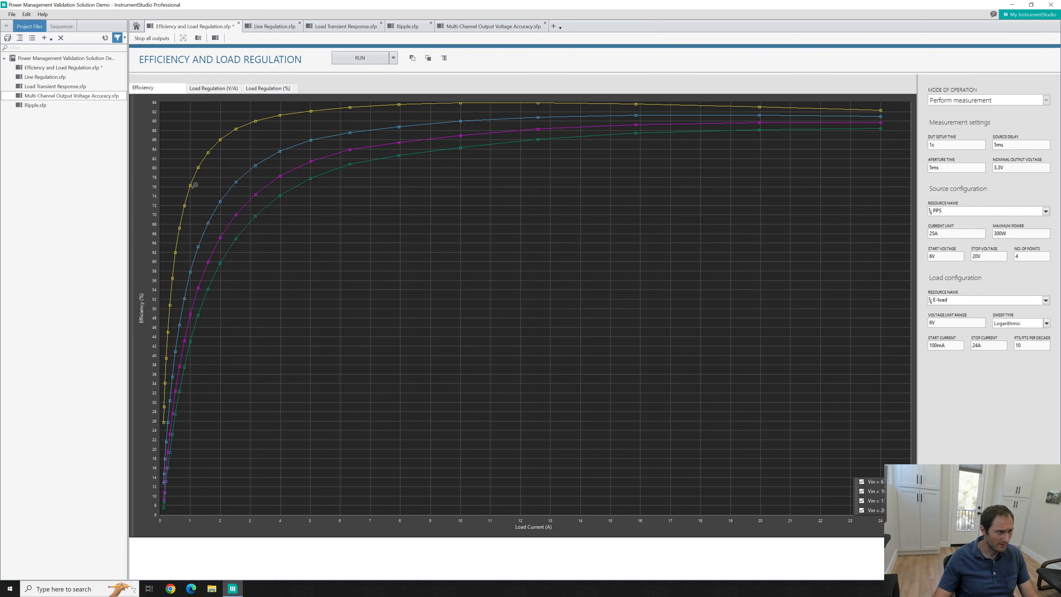
{"action": "mouse_move", "coordinate": [176, 125]}
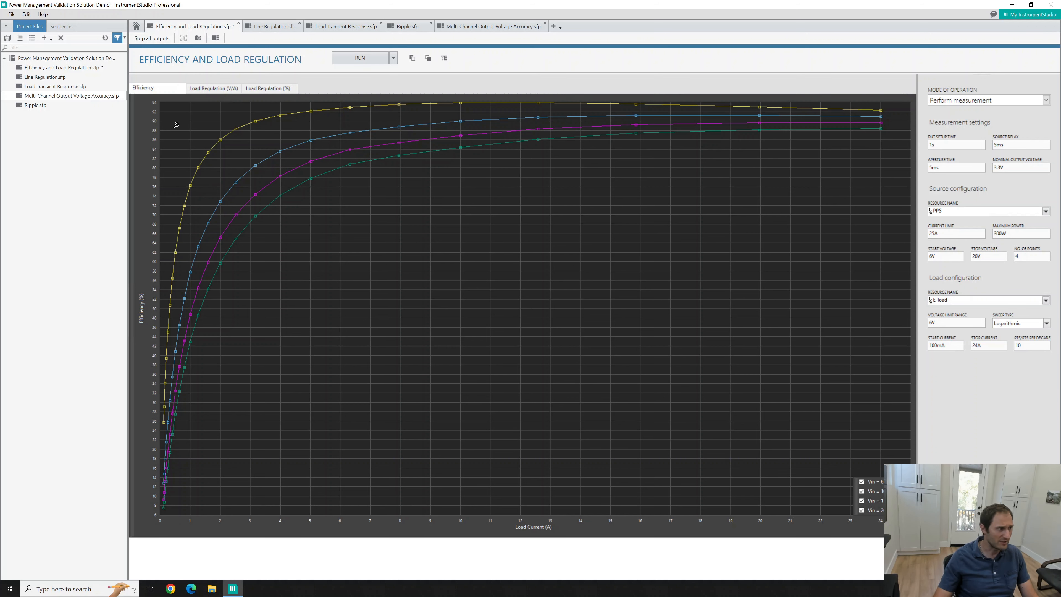
{"action": "mouse_move", "coordinate": [311, 148]}
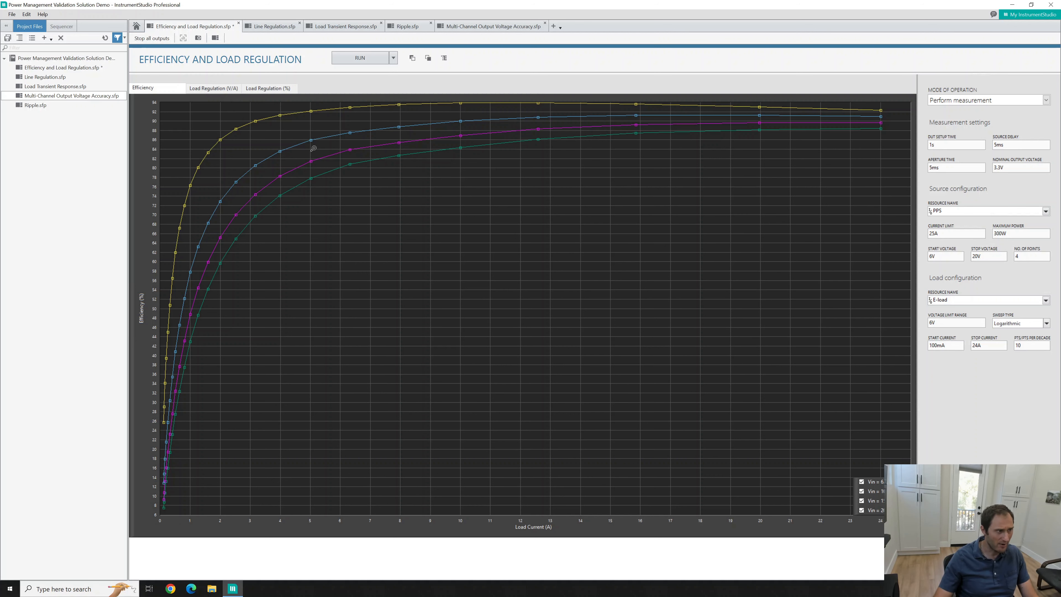
{"action": "mouse_move", "coordinate": [411, 134]}
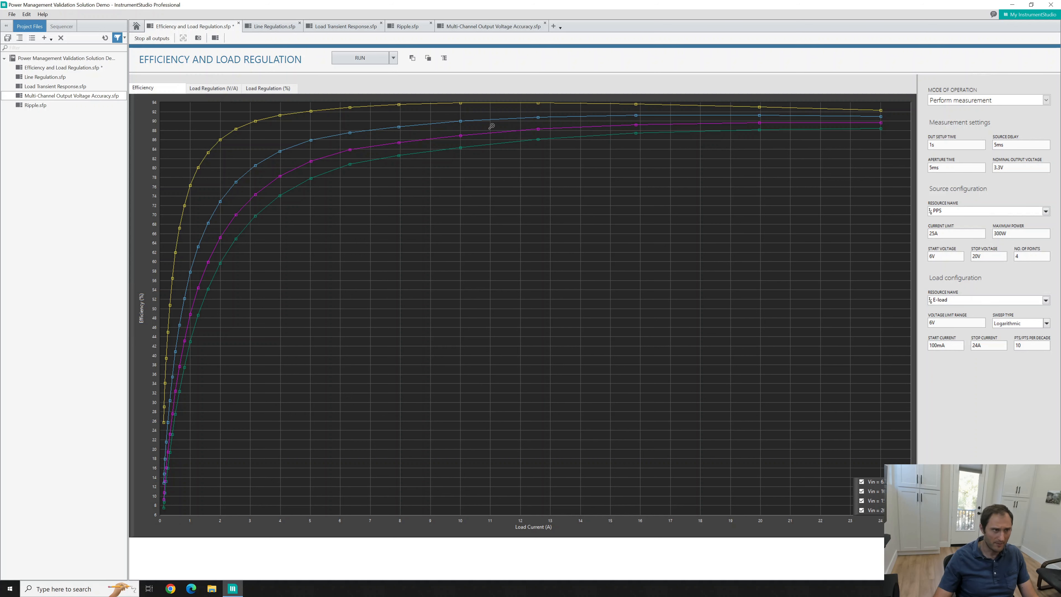
{"action": "mouse_move", "coordinate": [462, 141]}
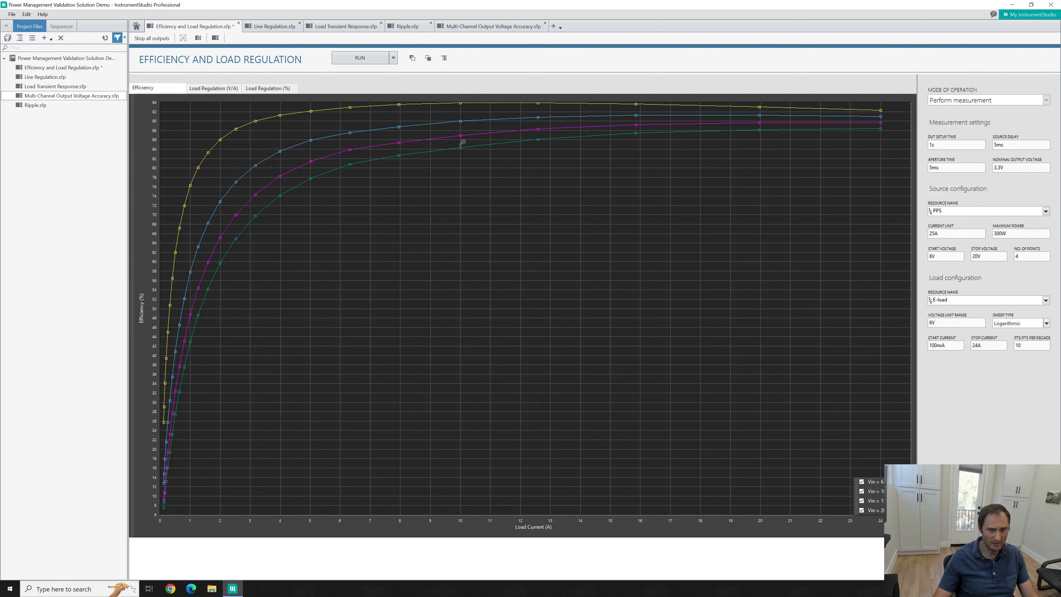
{"action": "mouse_move", "coordinate": [183, 378]}
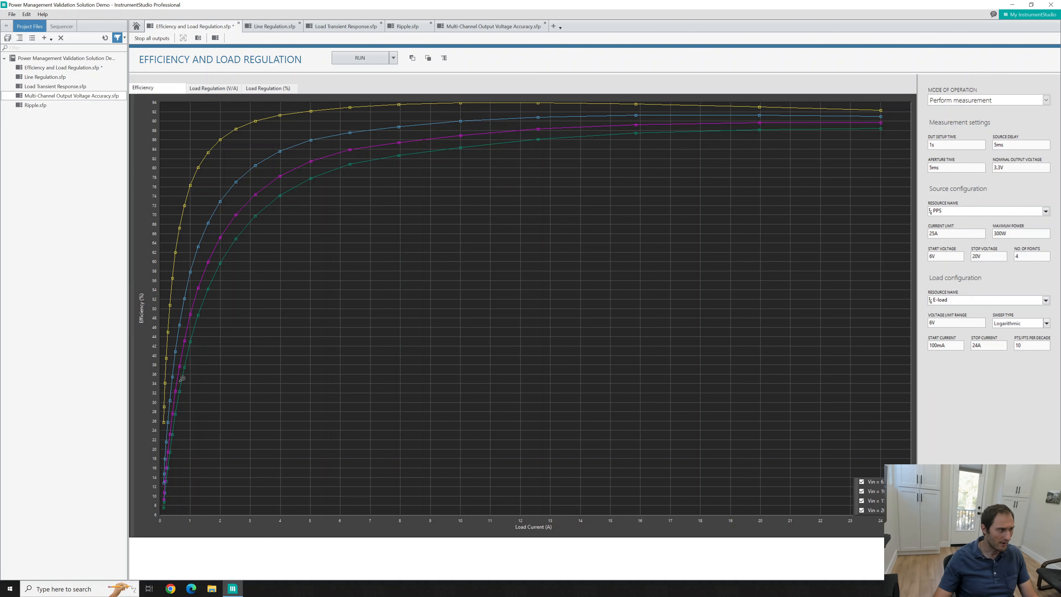
{"action": "mouse_move", "coordinate": [534, 144]}
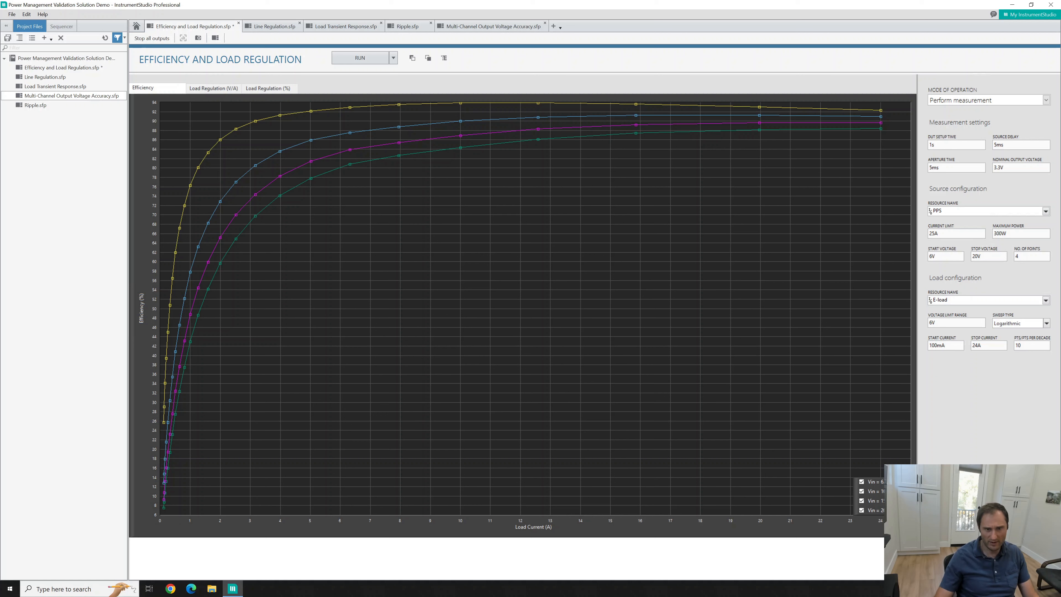
{"action": "mouse_move", "coordinate": [934, 461]}
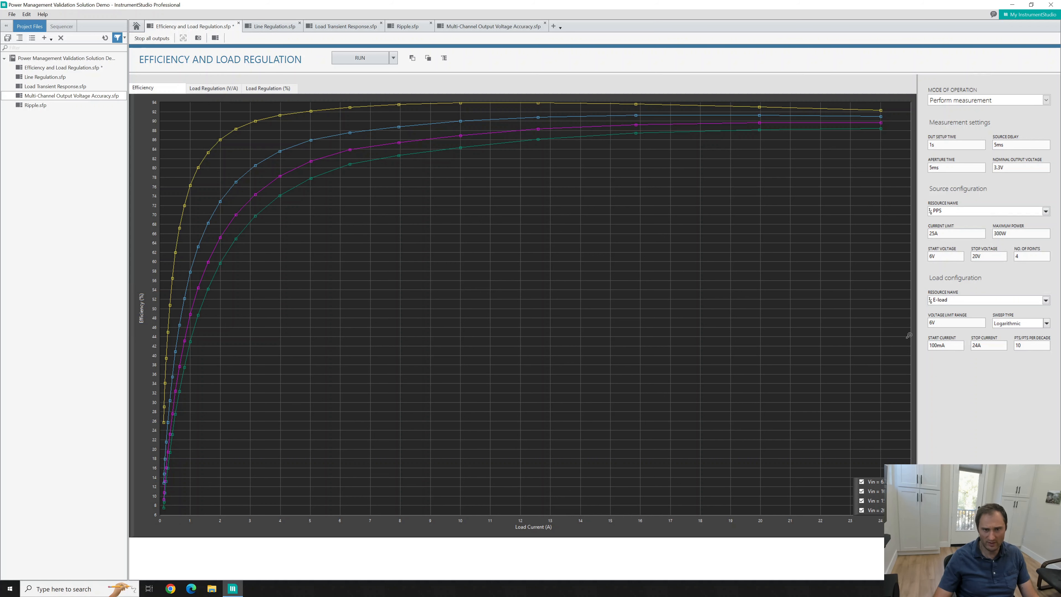
{"action": "left_click", "coordinate": [36, 105]}
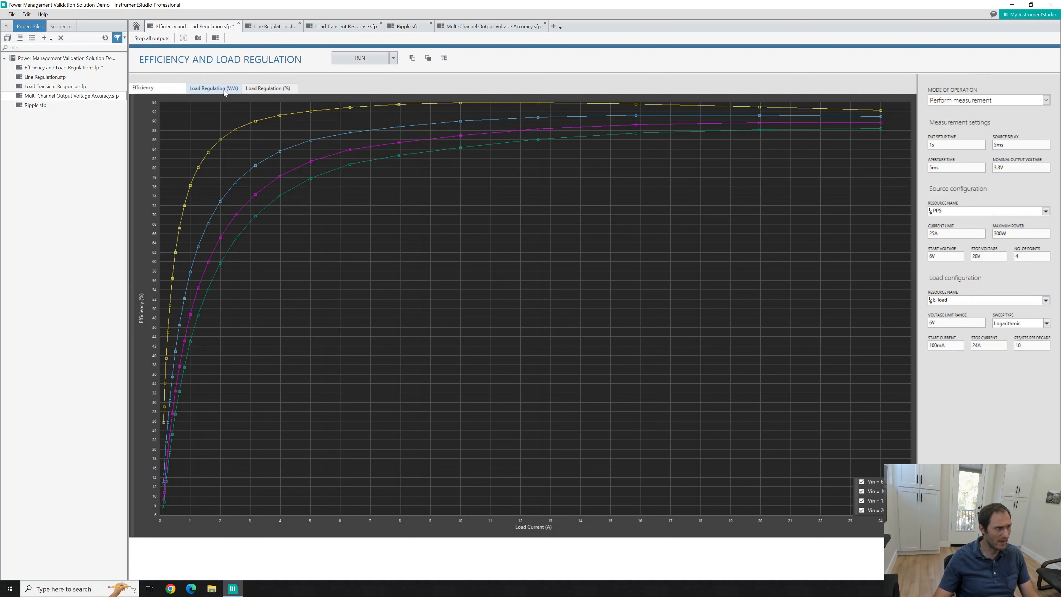
{"action": "left_click", "coordinate": [214, 88]}
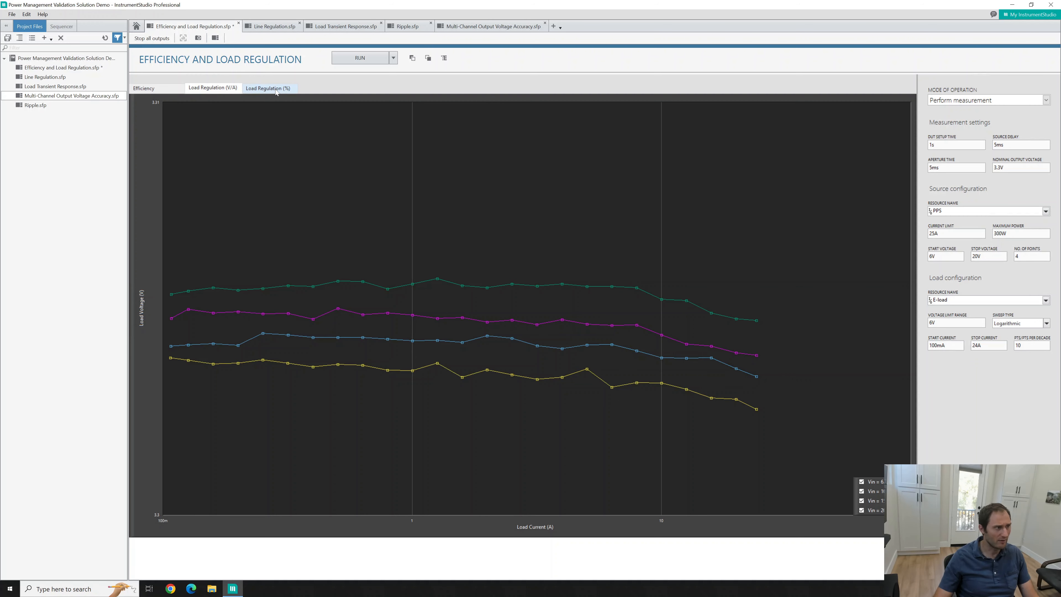
{"action": "left_click", "coordinate": [269, 88]}
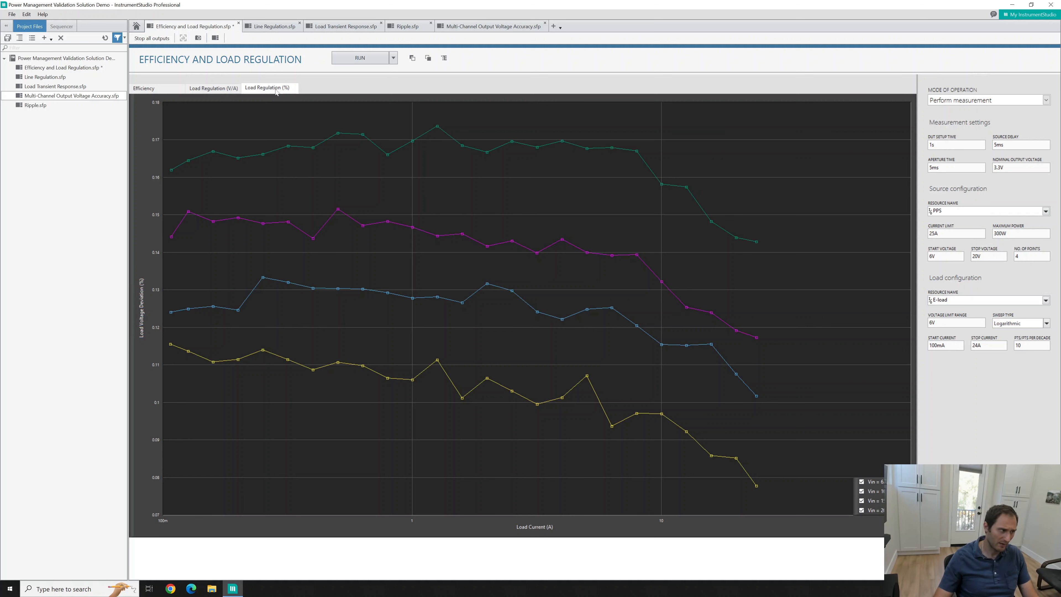
{"action": "mouse_move", "coordinate": [229, 340]}
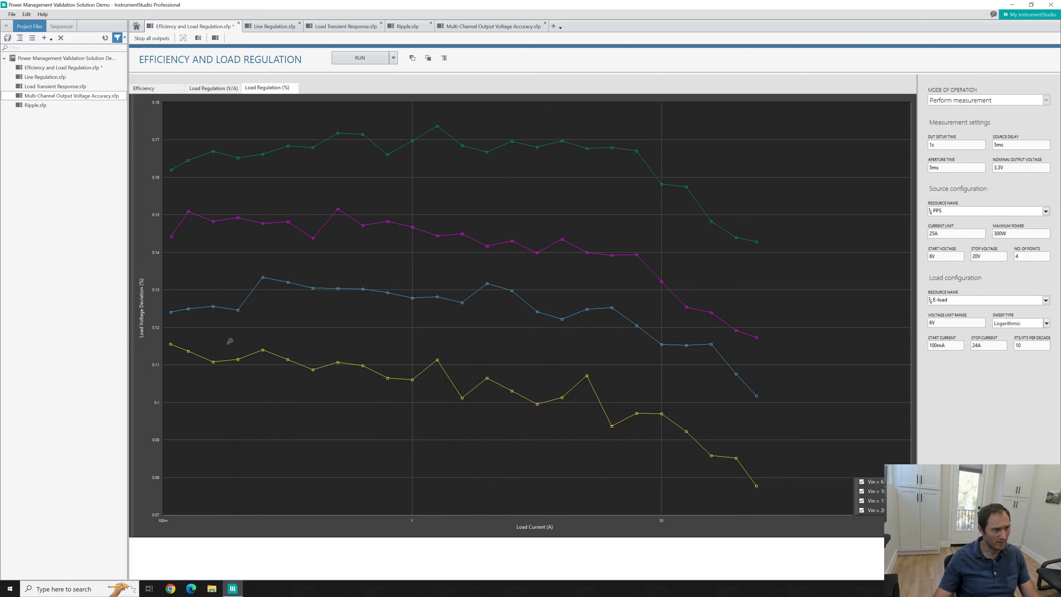
{"action": "mouse_move", "coordinate": [254, 122]}
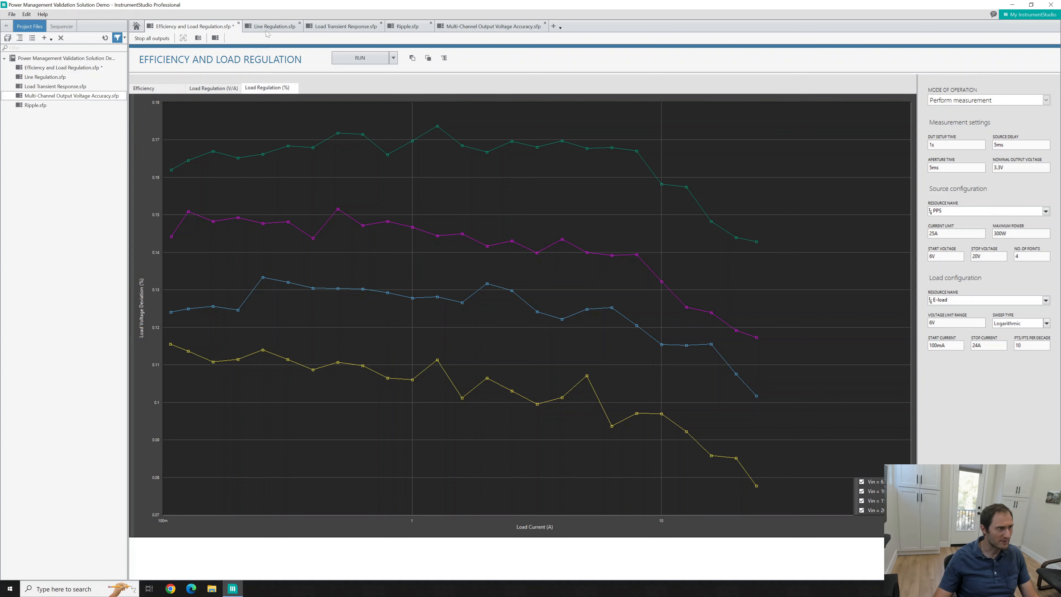
Configure the Line Regulation panel with PPS as source and E-load as load, and run it.
{"action": "left_click", "coordinate": [271, 26]}
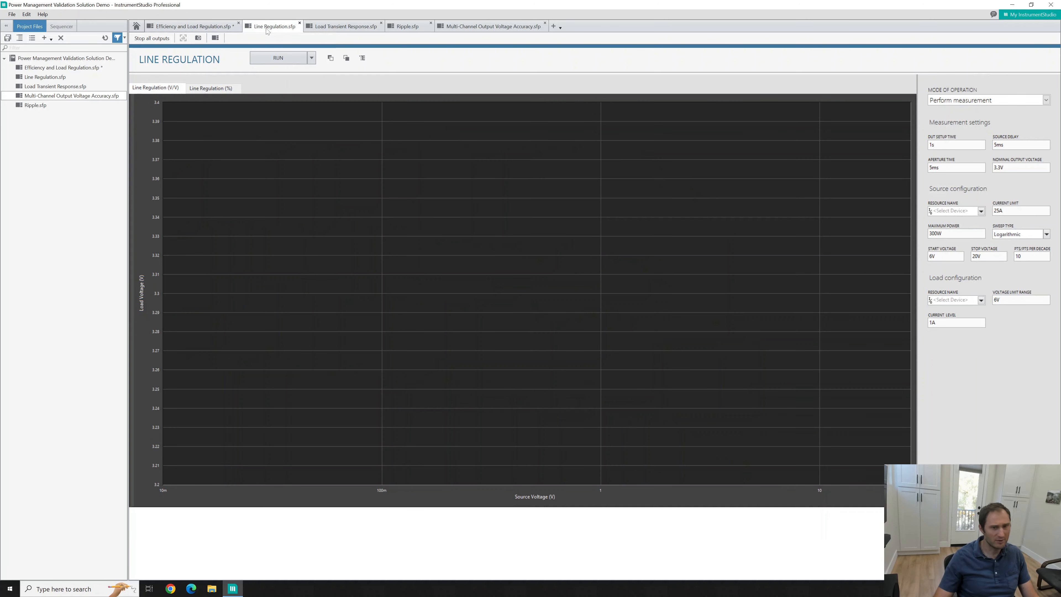
{"action": "mouse_move", "coordinate": [781, 117]}
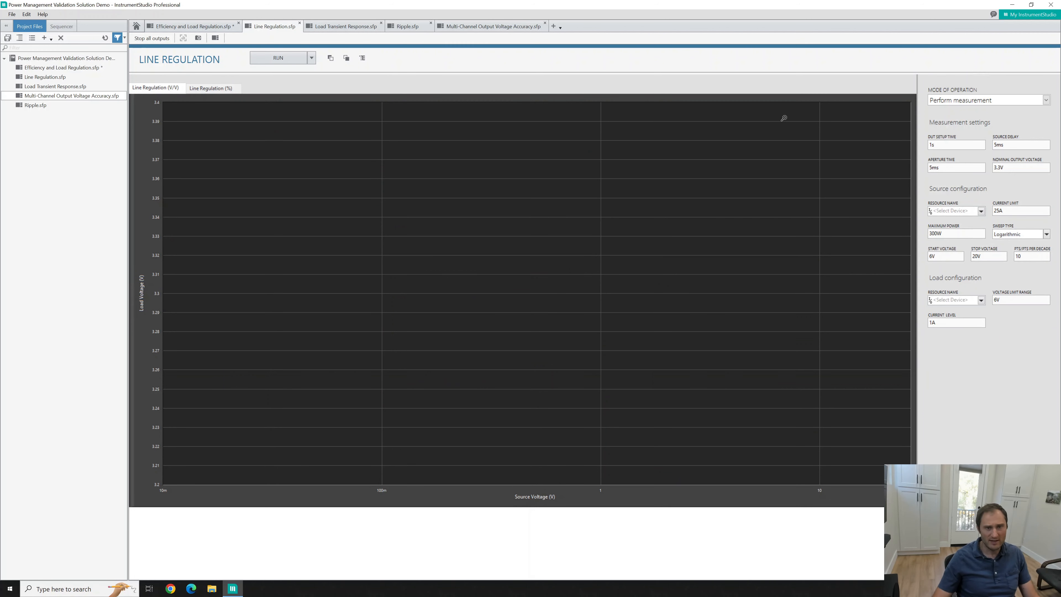
{"action": "mouse_move", "coordinate": [851, 135]}
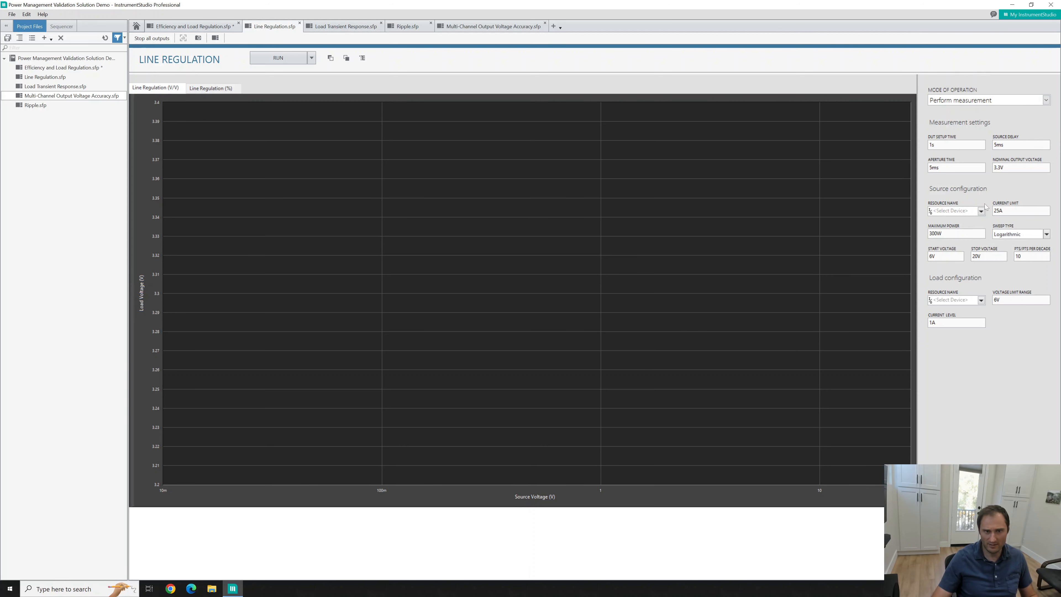
{"action": "left_click", "coordinate": [981, 211]}
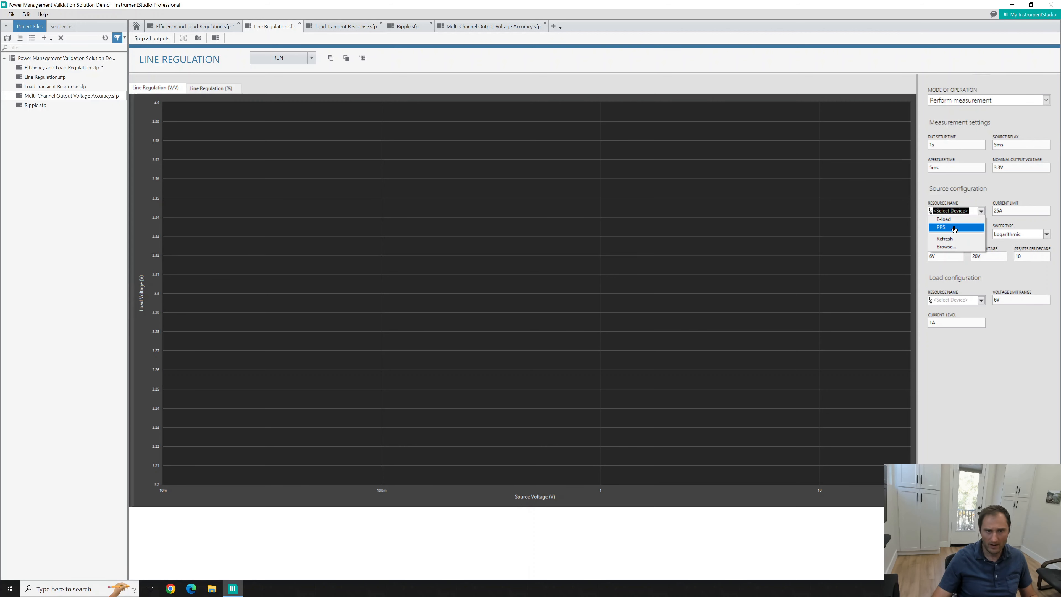
{"action": "left_click", "coordinate": [941, 227]}
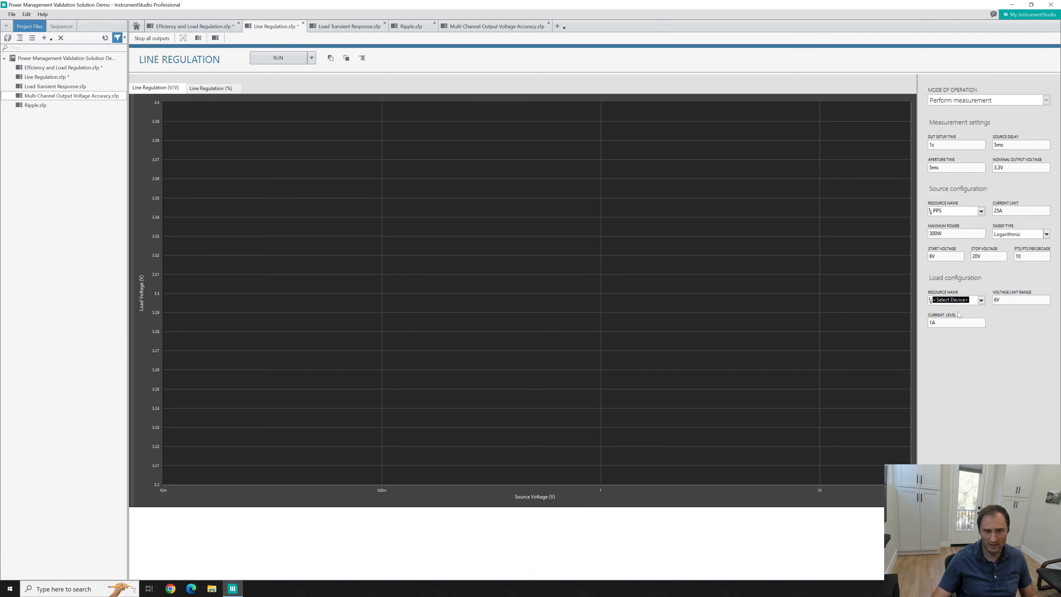
{"action": "left_click", "coordinate": [981, 300]}
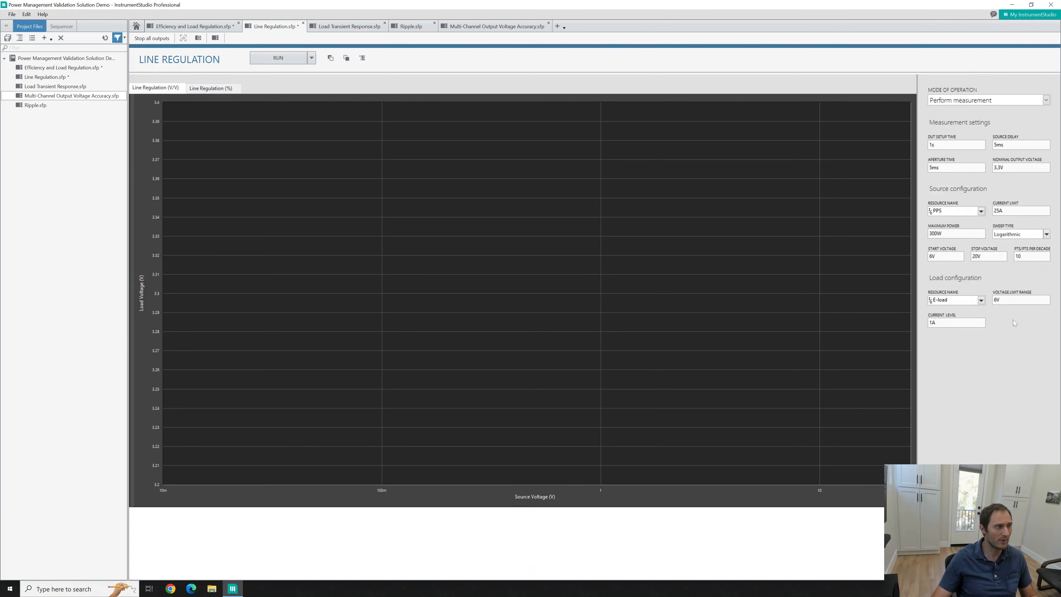
{"action": "left_click", "coordinate": [278, 58]}
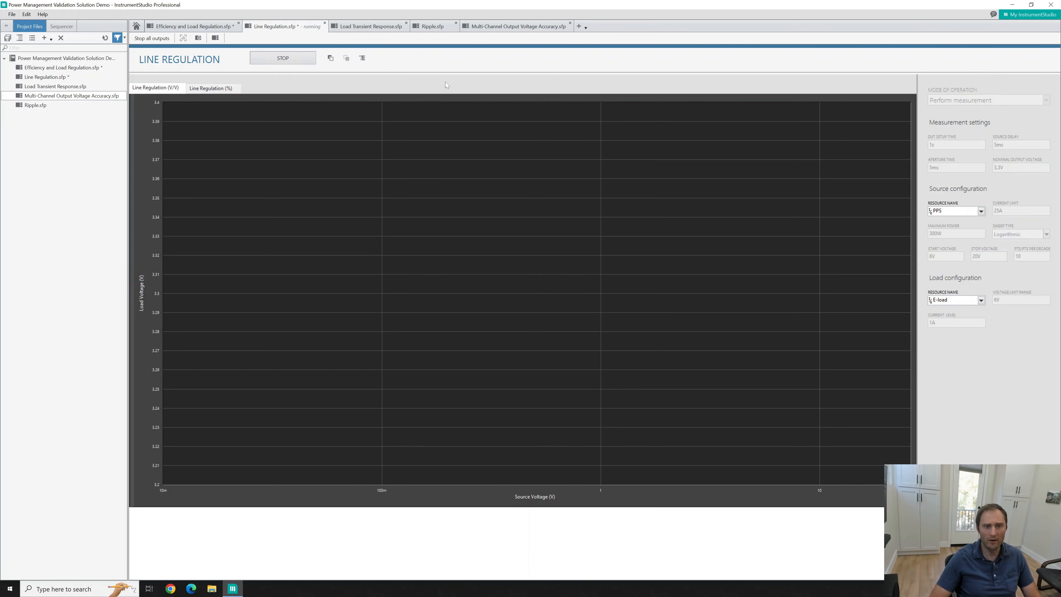
Complete the line regulation sweep and view it as percent deviation versus source voltage.
{"action": "left_click", "coordinate": [282, 58]}
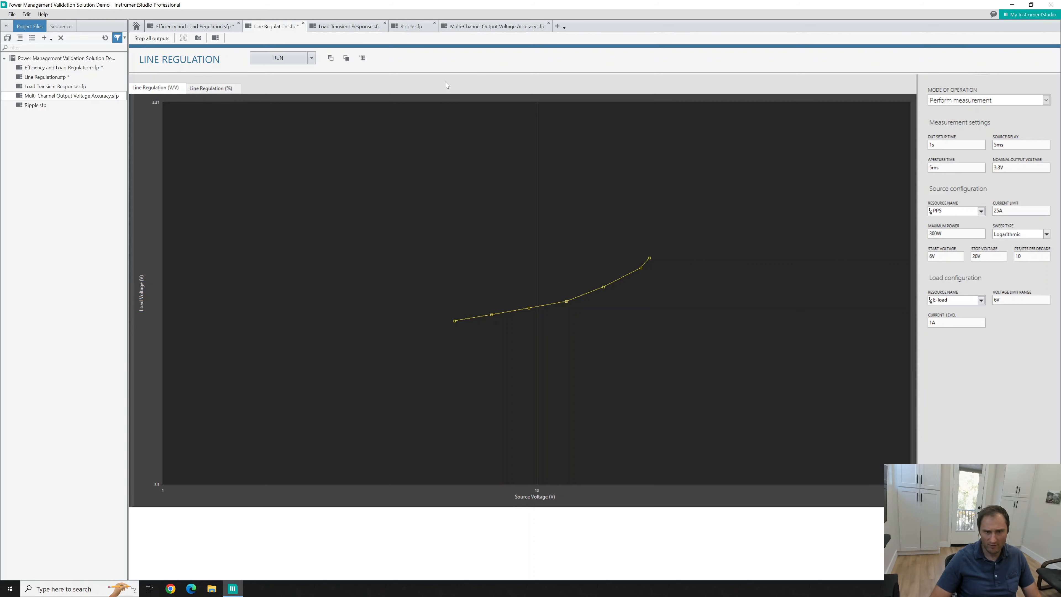
{"action": "mouse_move", "coordinate": [534, 82]}
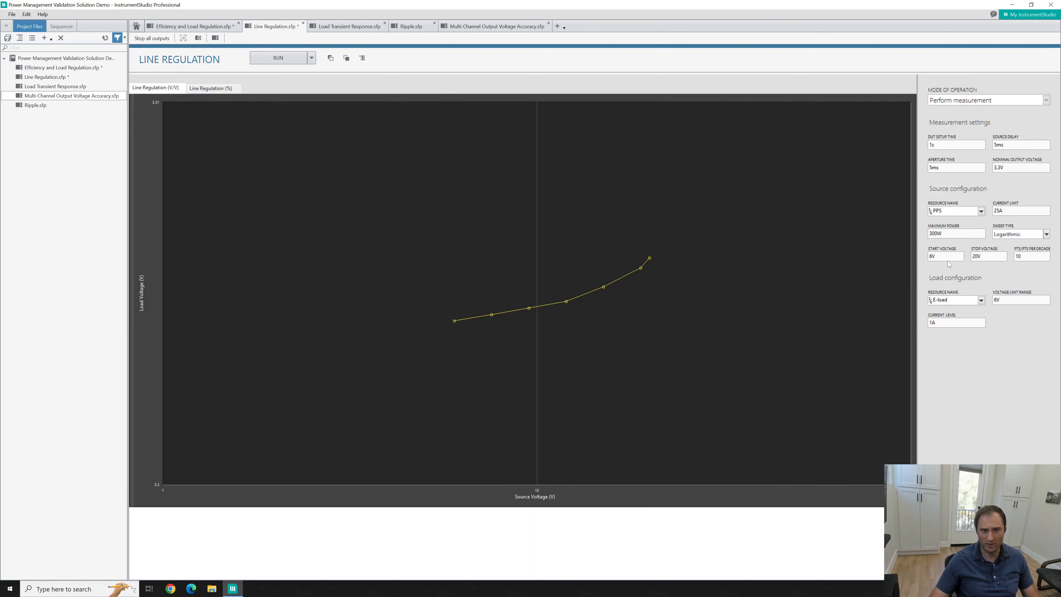
{"action": "mouse_move", "coordinate": [620, 282]}
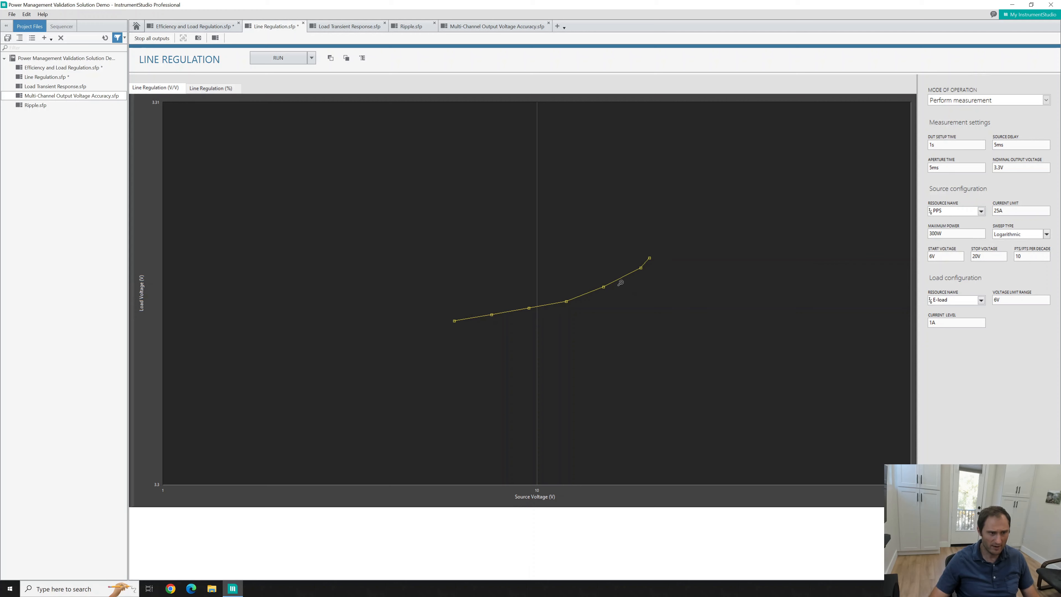
{"action": "mouse_move", "coordinate": [637, 275]}
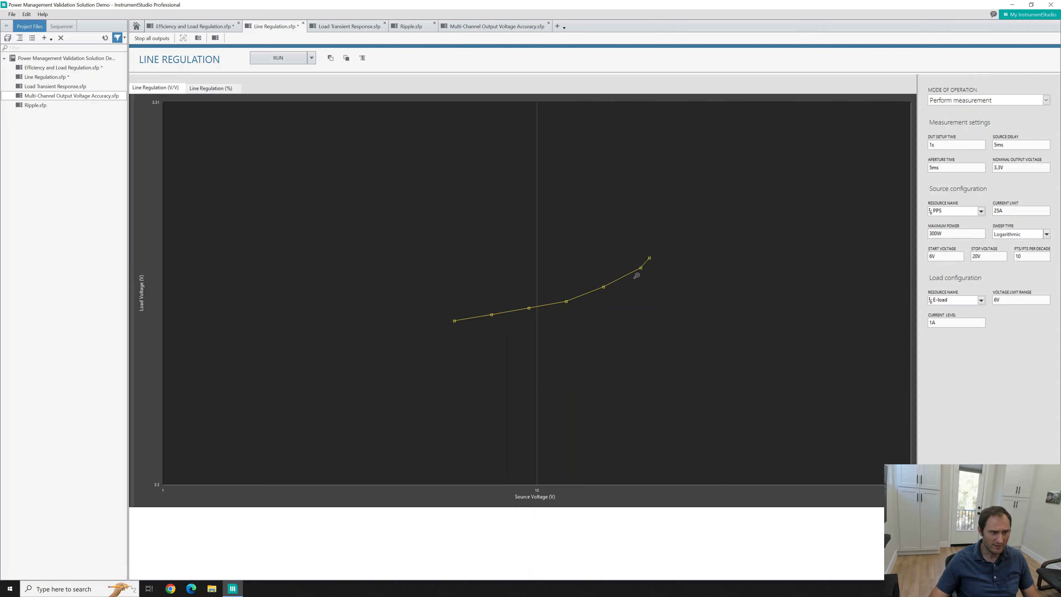
{"action": "mouse_move", "coordinate": [428, 226]}
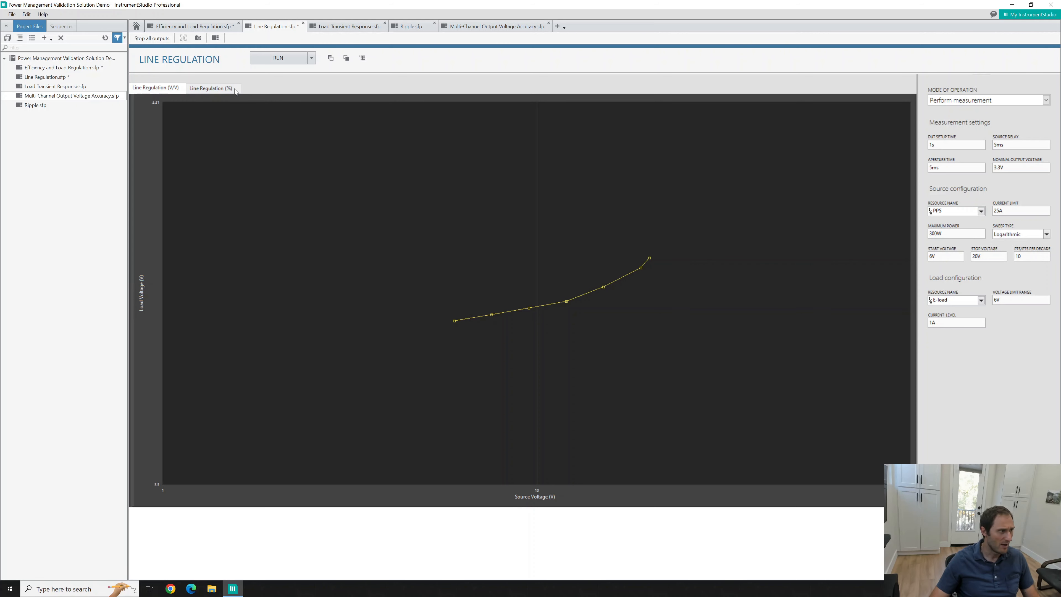
{"action": "left_click", "coordinate": [211, 88]}
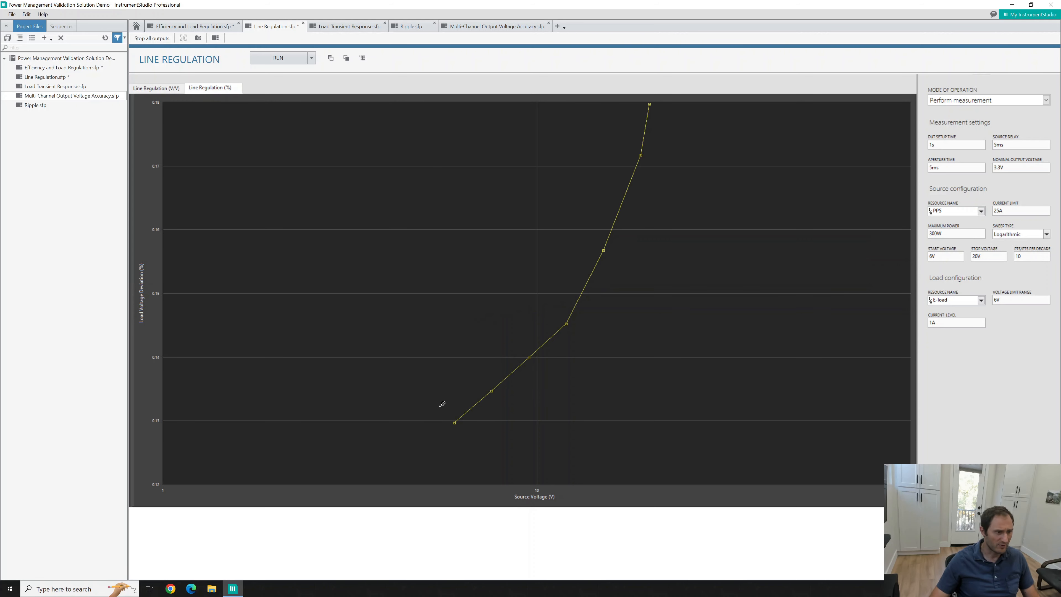
{"action": "mouse_move", "coordinate": [608, 195]}
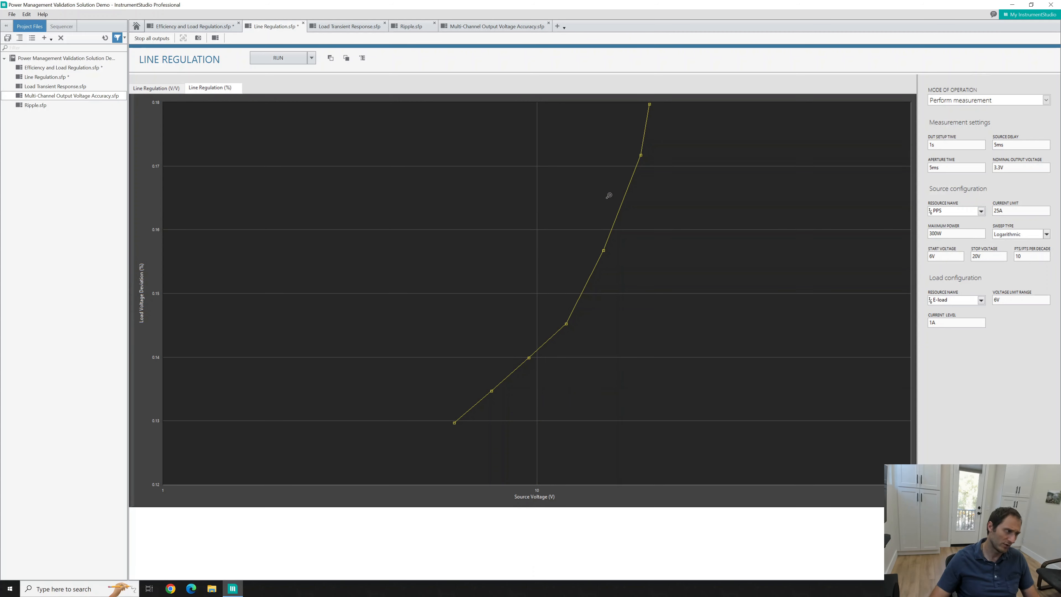
{"action": "mouse_move", "coordinate": [562, 298]}
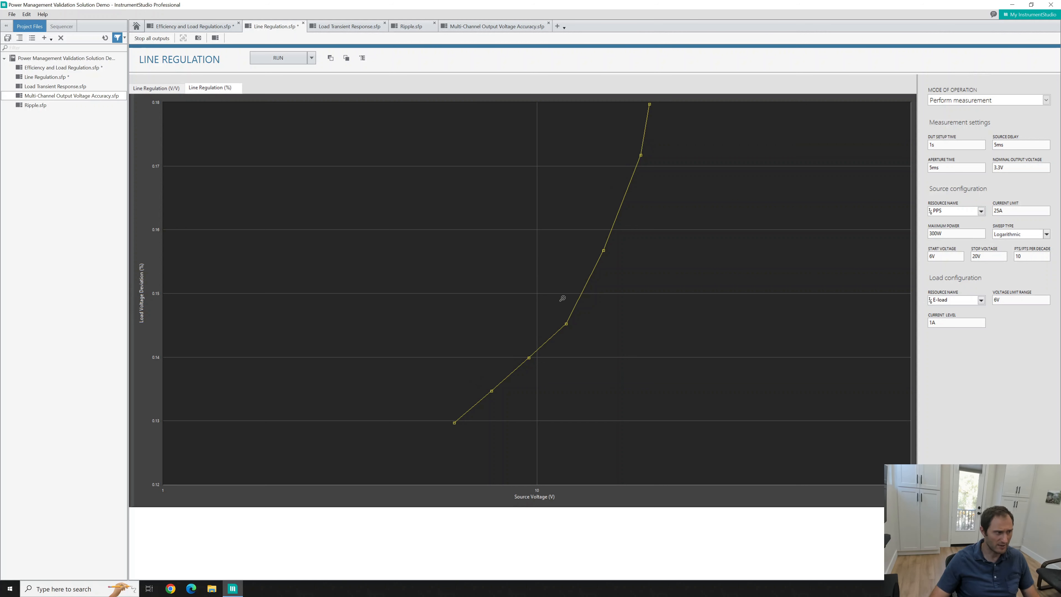
{"action": "mouse_move", "coordinate": [528, 373]}
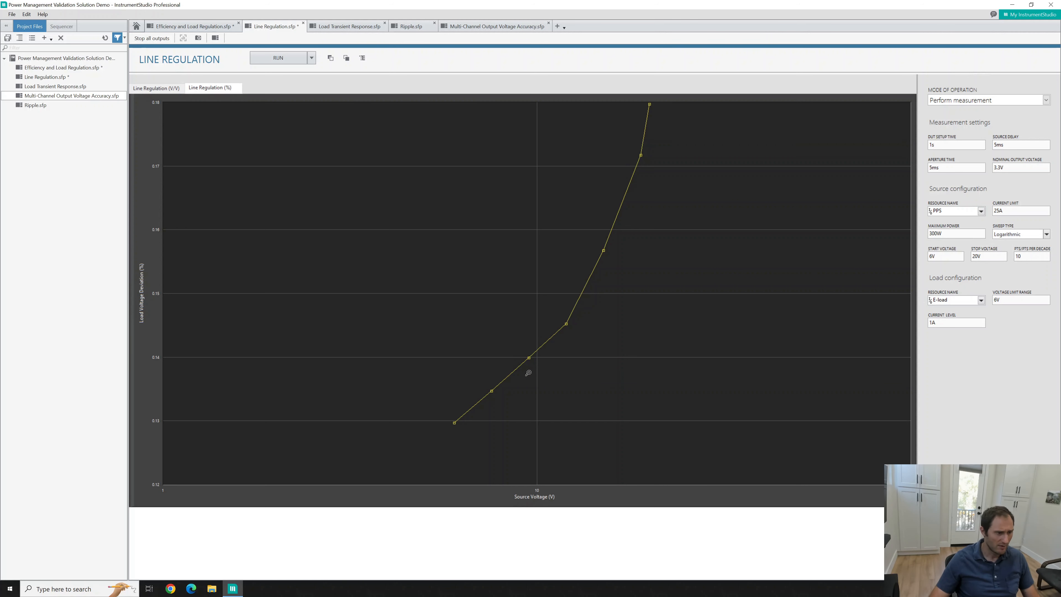
{"action": "mouse_move", "coordinate": [641, 173]}
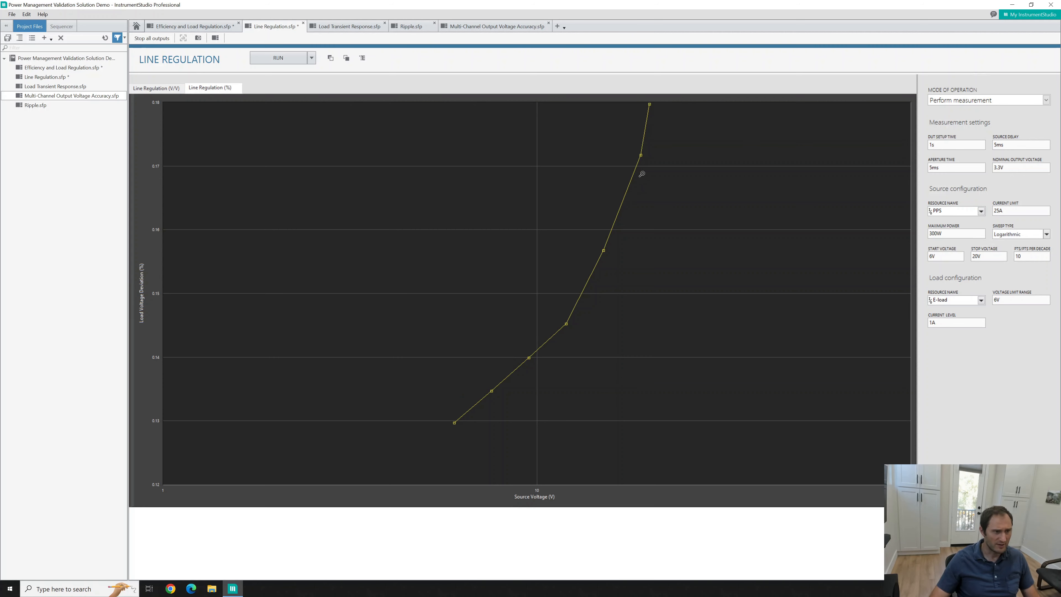
{"action": "mouse_move", "coordinate": [646, 99]}
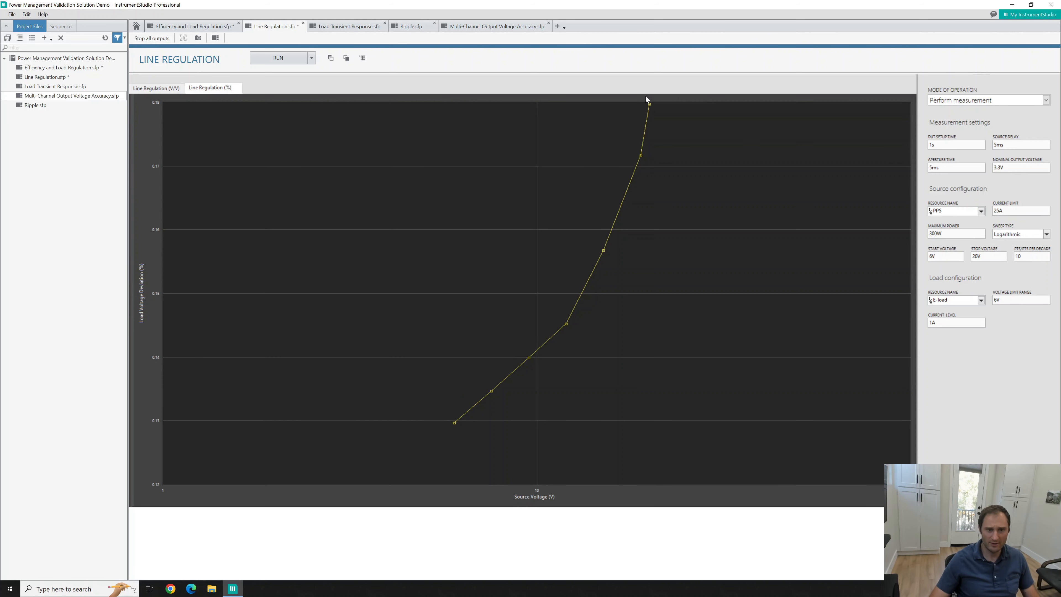
{"action": "mouse_move", "coordinate": [613, 213]}
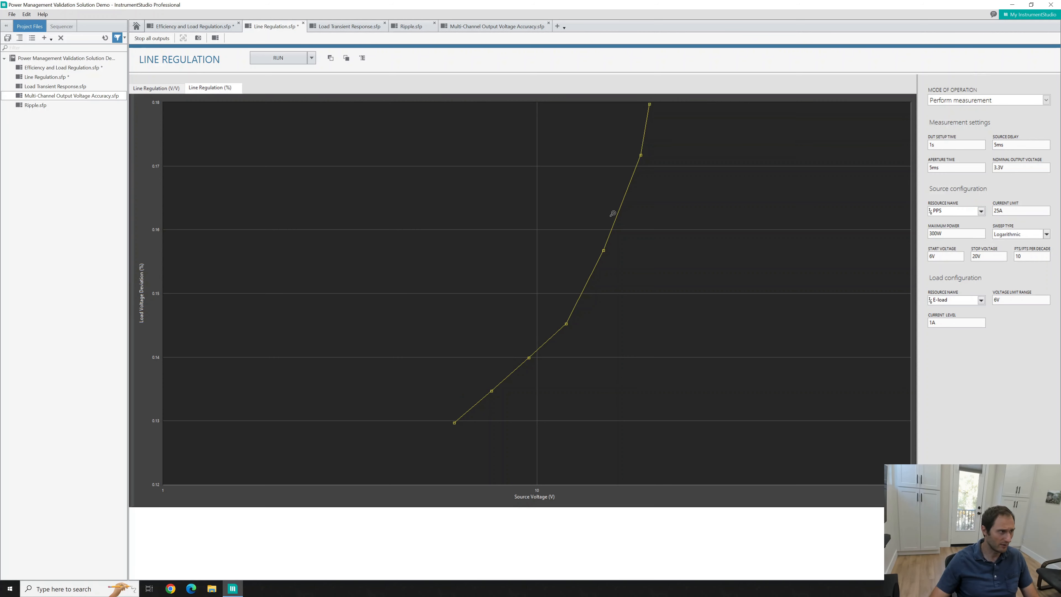
{"action": "mouse_move", "coordinate": [501, 304]}
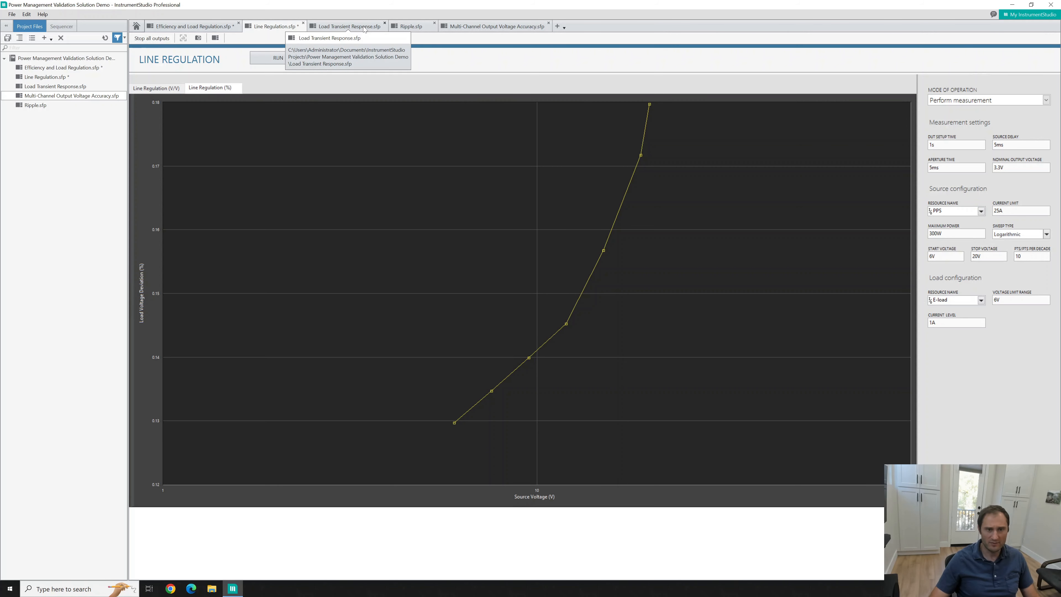
Configure the Load Transient Response panel with PPS source and E-load load, and run it.
{"action": "left_click", "coordinate": [349, 26]}
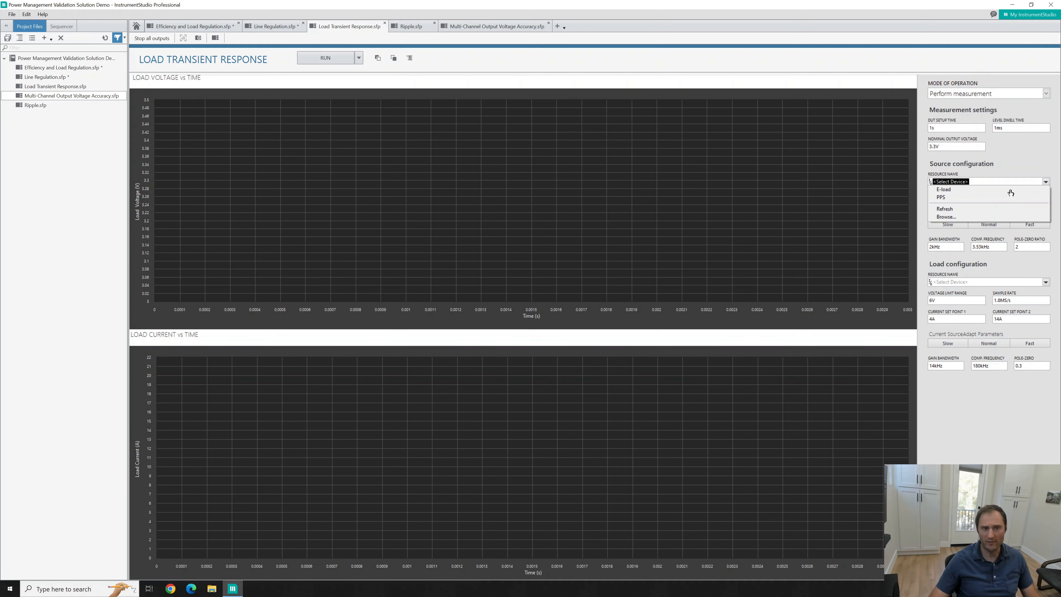
{"action": "mouse_move", "coordinate": [1000, 194]}
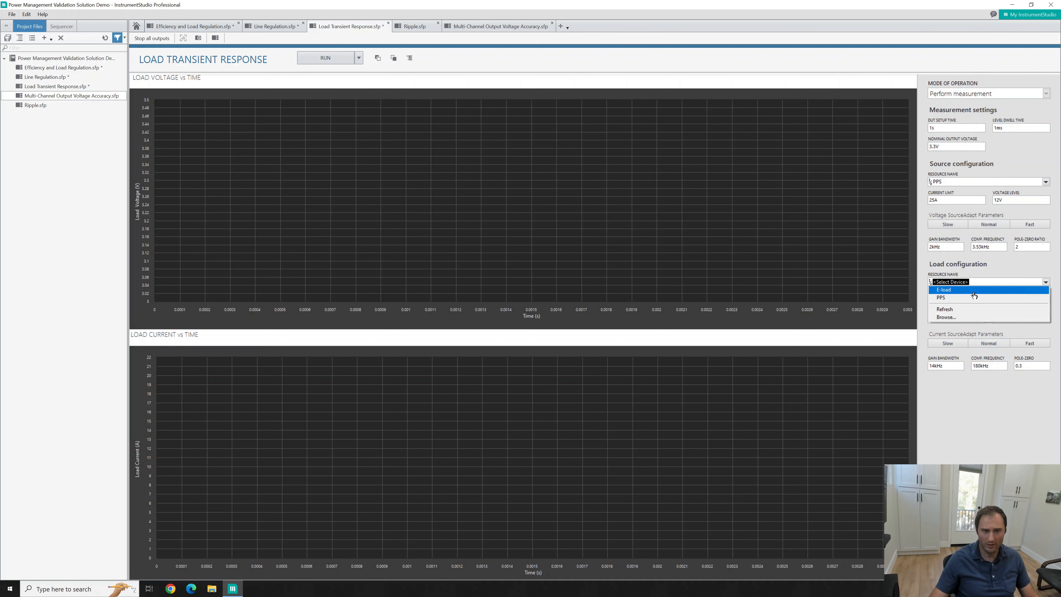
{"action": "left_click", "coordinate": [943, 289]}
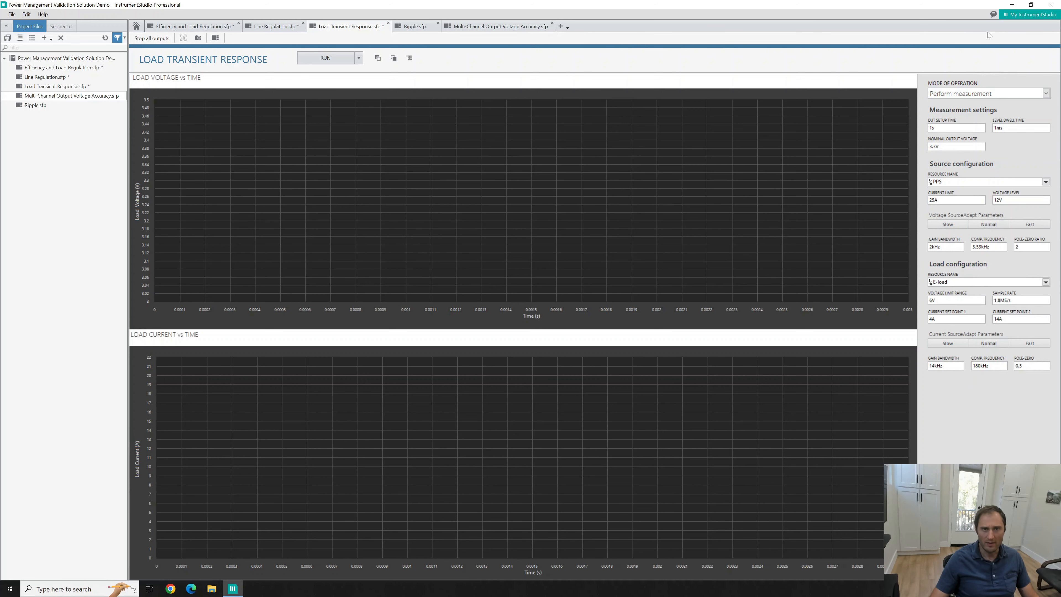
{"action": "left_click", "coordinate": [327, 58]}
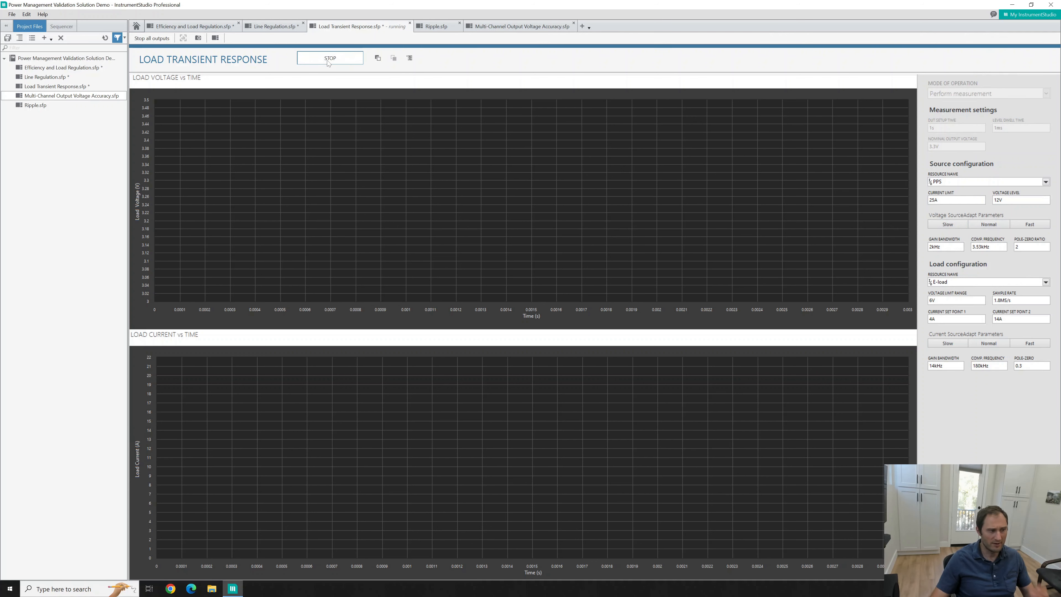
Finish the load transient captures and move to the Ripple panel.
{"action": "left_click", "coordinate": [330, 58]}
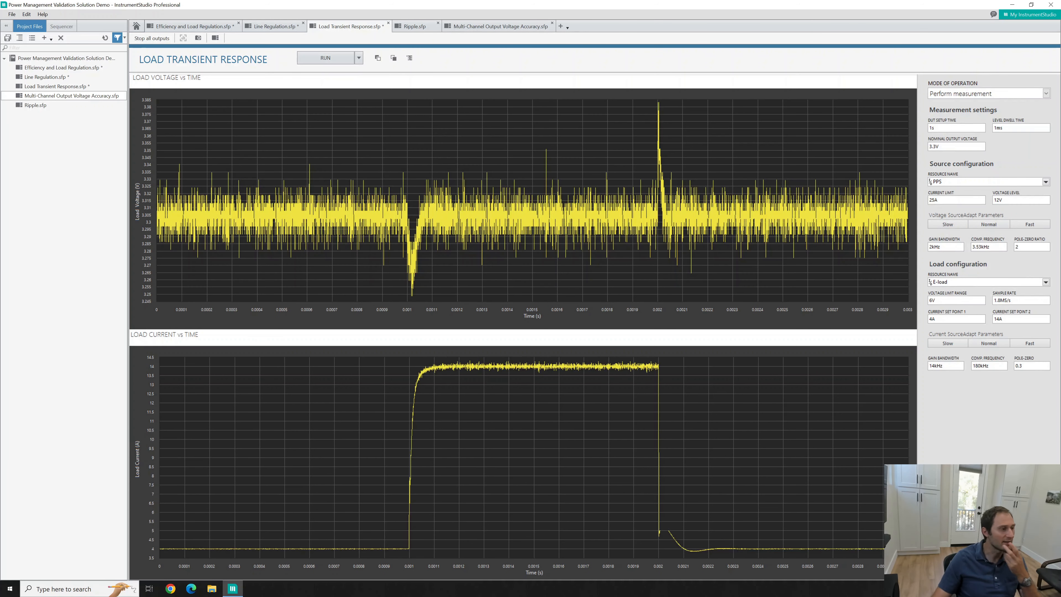
{"action": "mouse_move", "coordinate": [492, 410]}
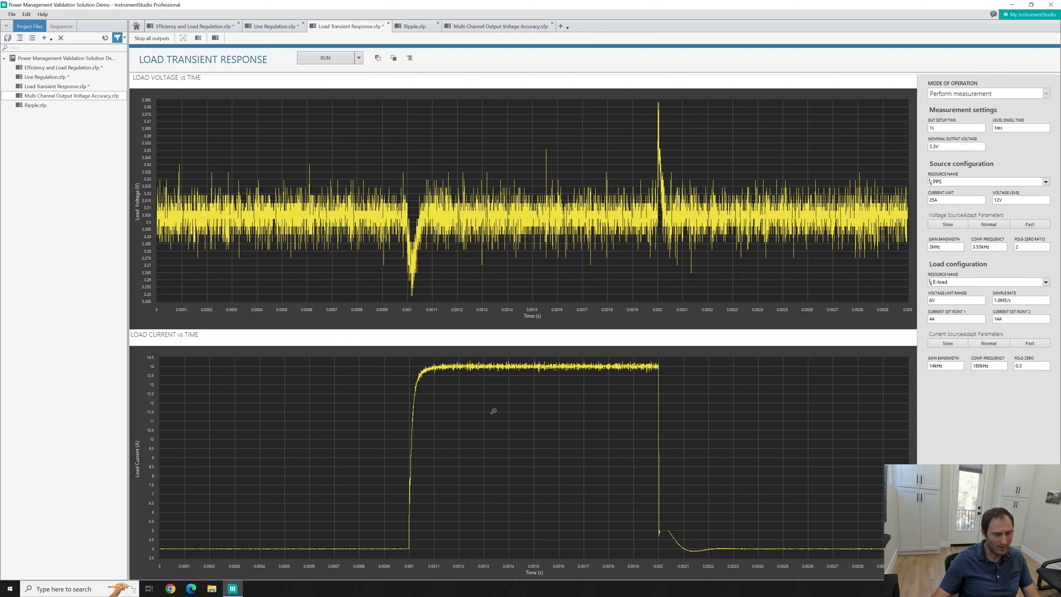
{"action": "mouse_move", "coordinate": [423, 506]}
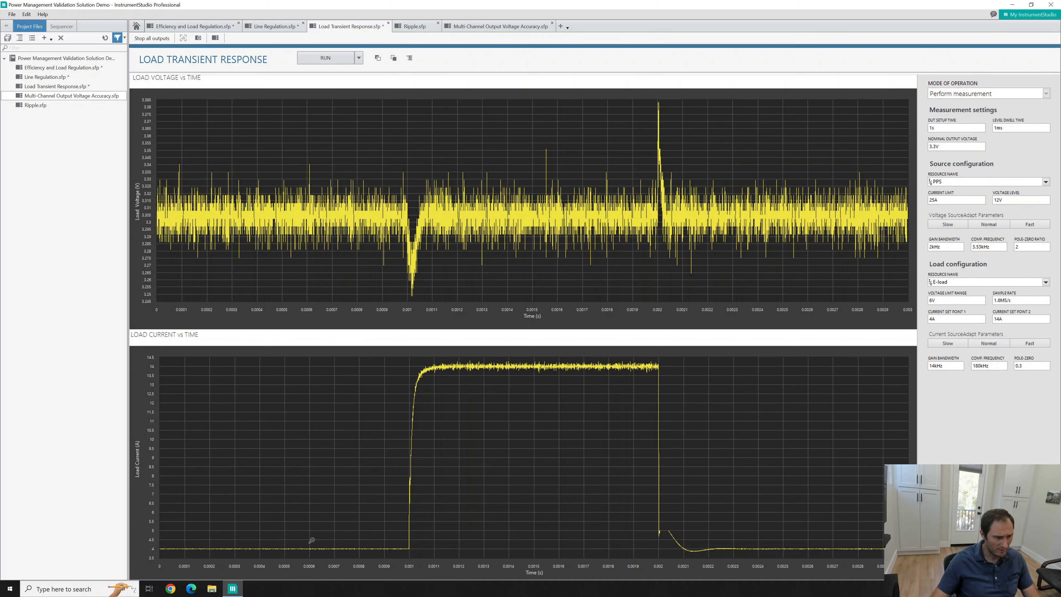
{"action": "mouse_move", "coordinate": [382, 382]}
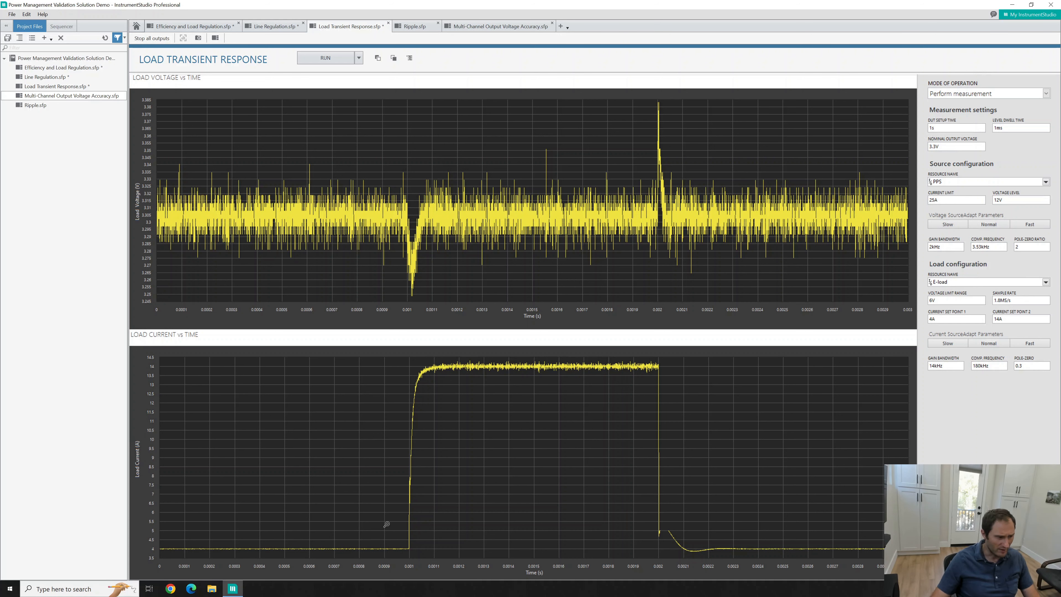
{"action": "mouse_move", "coordinate": [712, 349]}
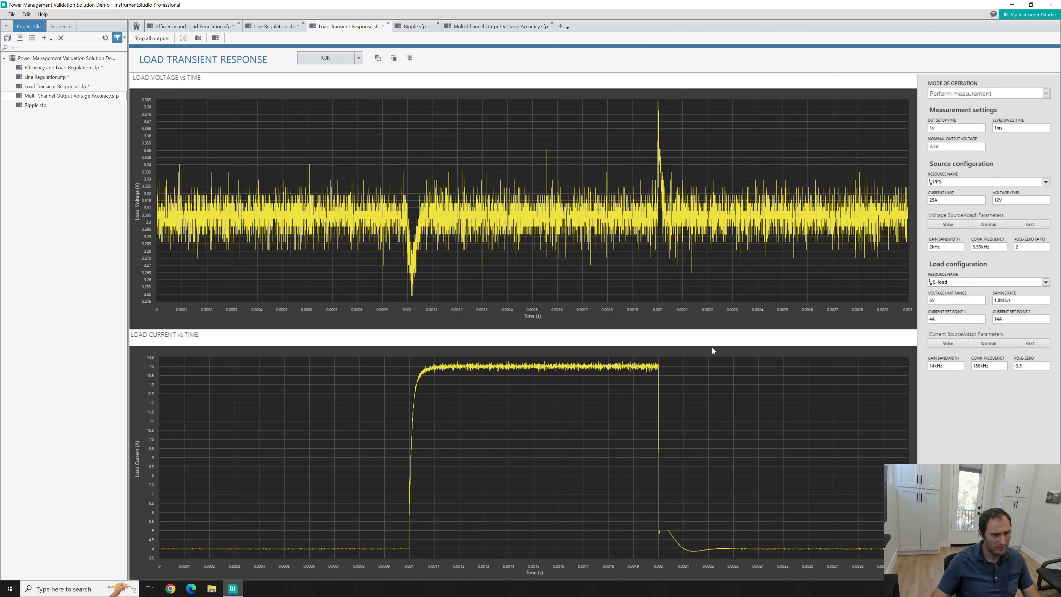
{"action": "mouse_move", "coordinate": [428, 343]}
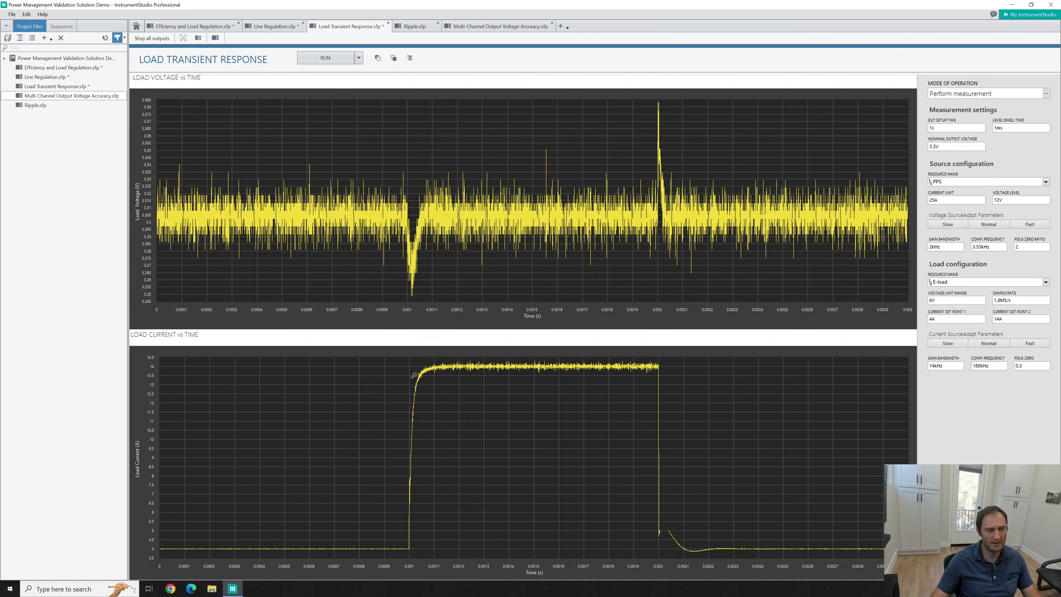
{"action": "mouse_move", "coordinate": [419, 319]}
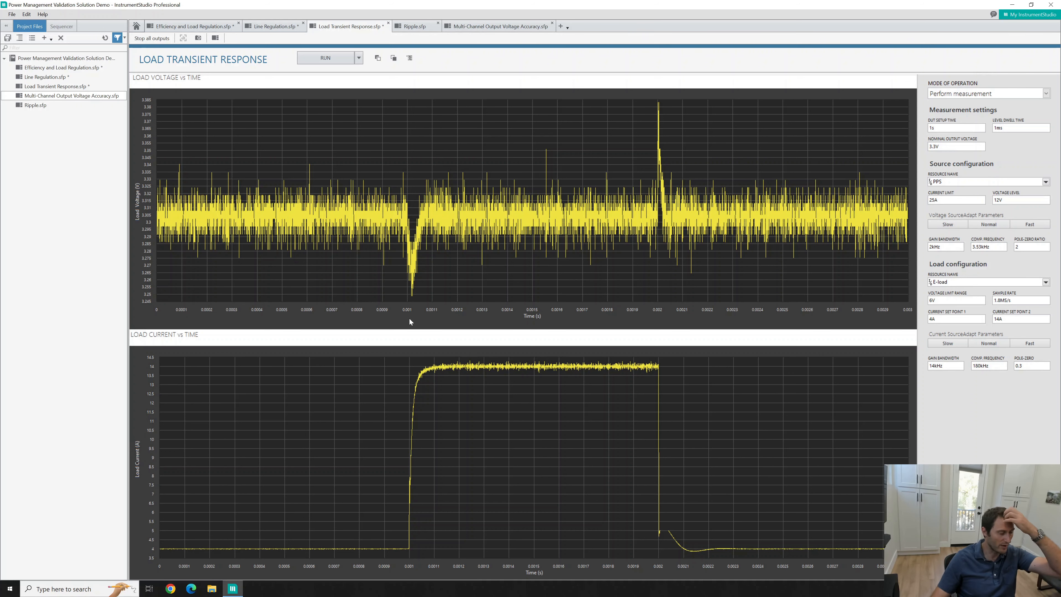
{"action": "mouse_move", "coordinate": [399, 322]}
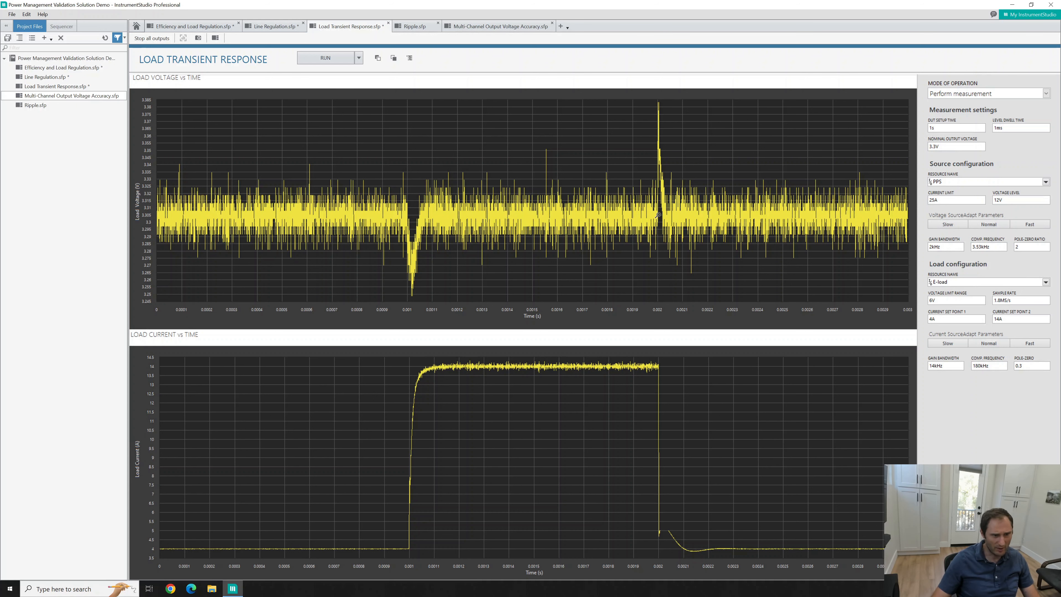
{"action": "mouse_move", "coordinate": [675, 157]}
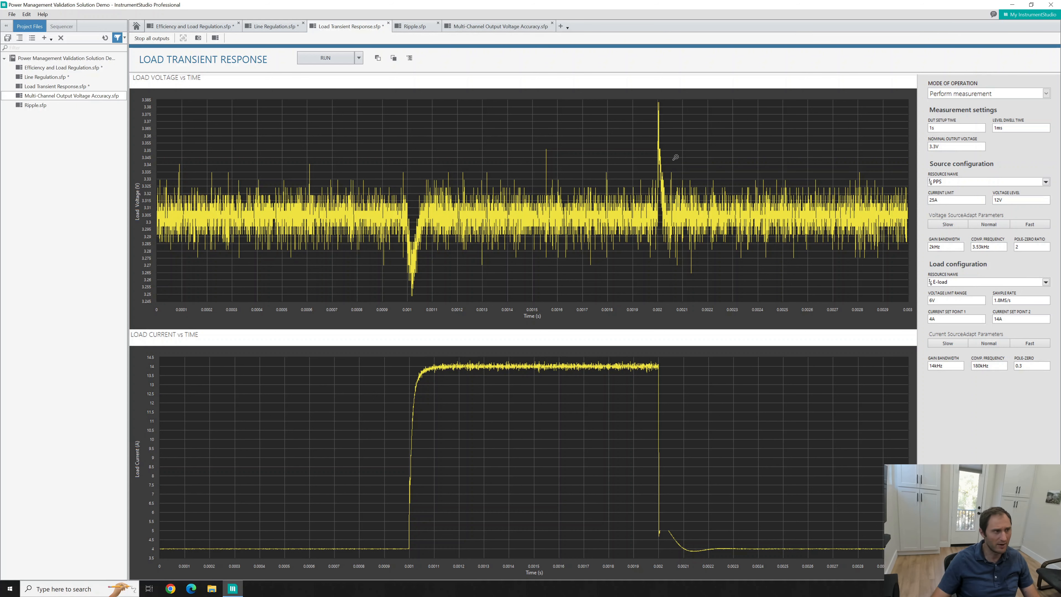
{"action": "left_click", "coordinate": [417, 27]}
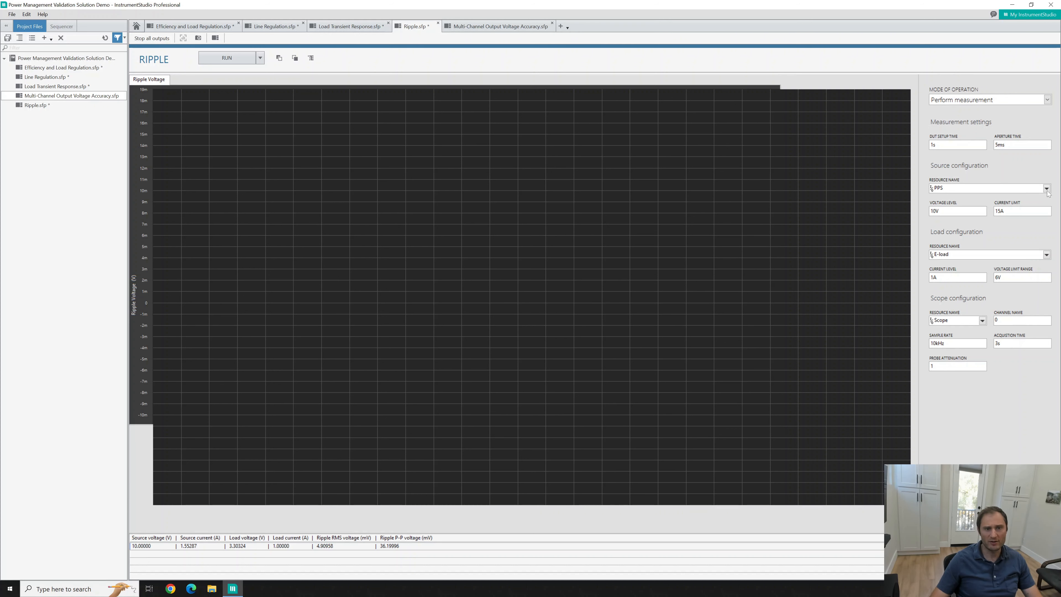
Keep PPS as the ripple source resource and start the ripple capture.
{"action": "left_click", "coordinate": [1047, 187]}
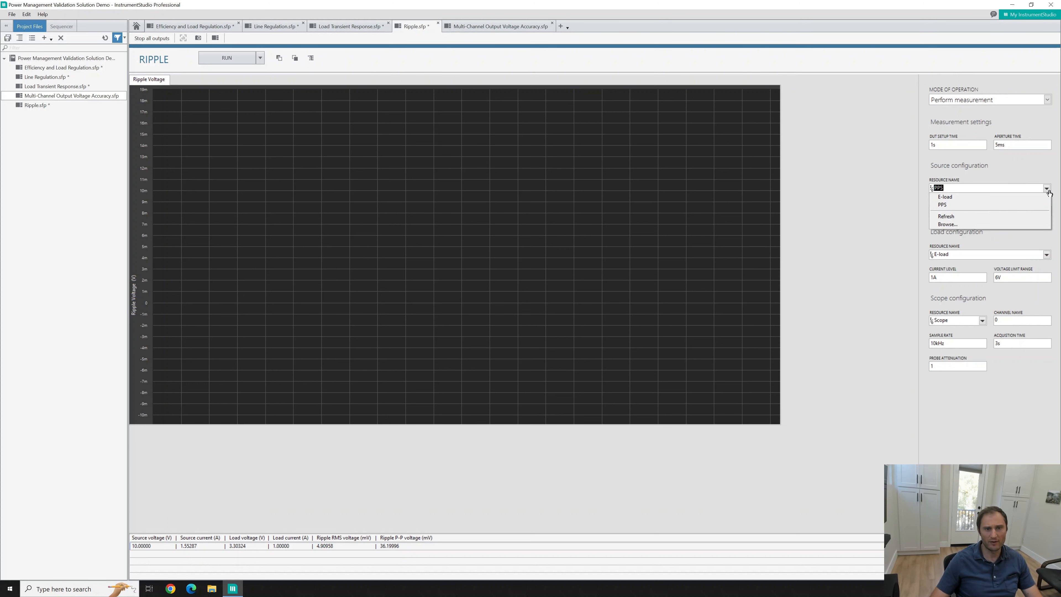
{"action": "left_click", "coordinate": [942, 205]}
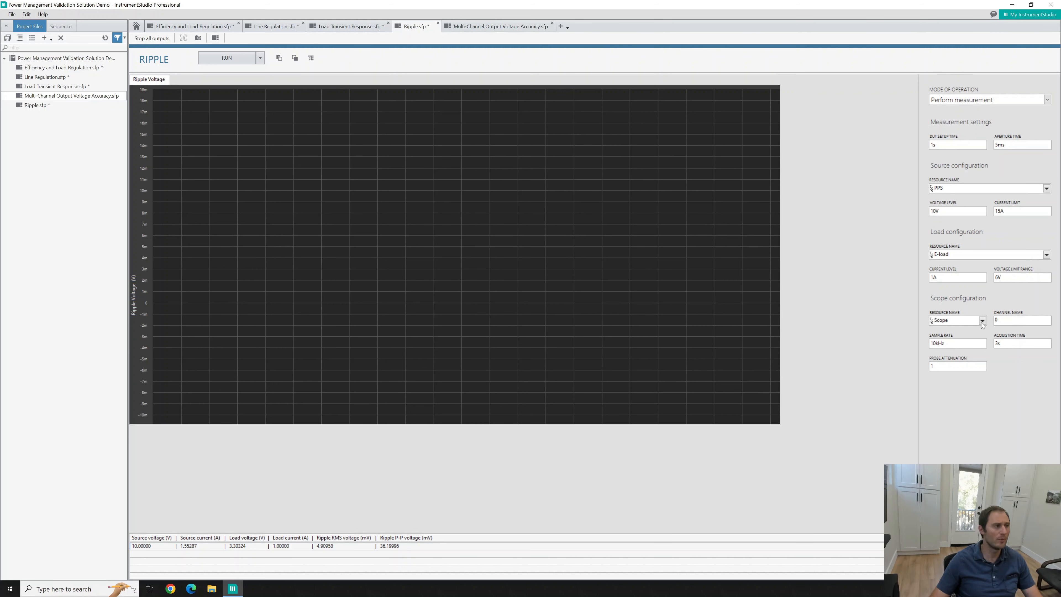
{"action": "mouse_move", "coordinate": [639, 231]}
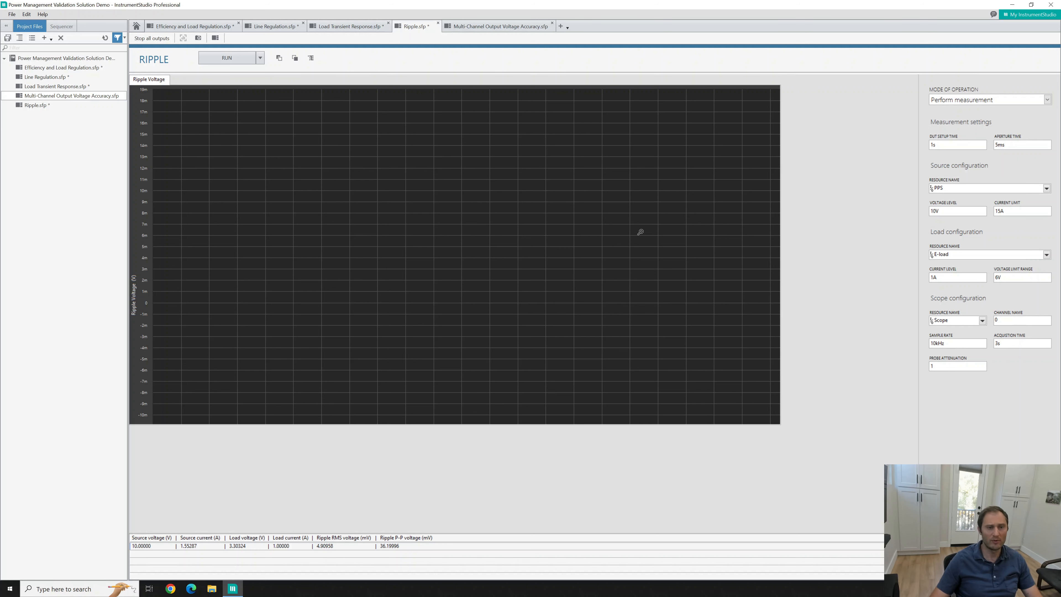
{"action": "mouse_move", "coordinate": [633, 225]}
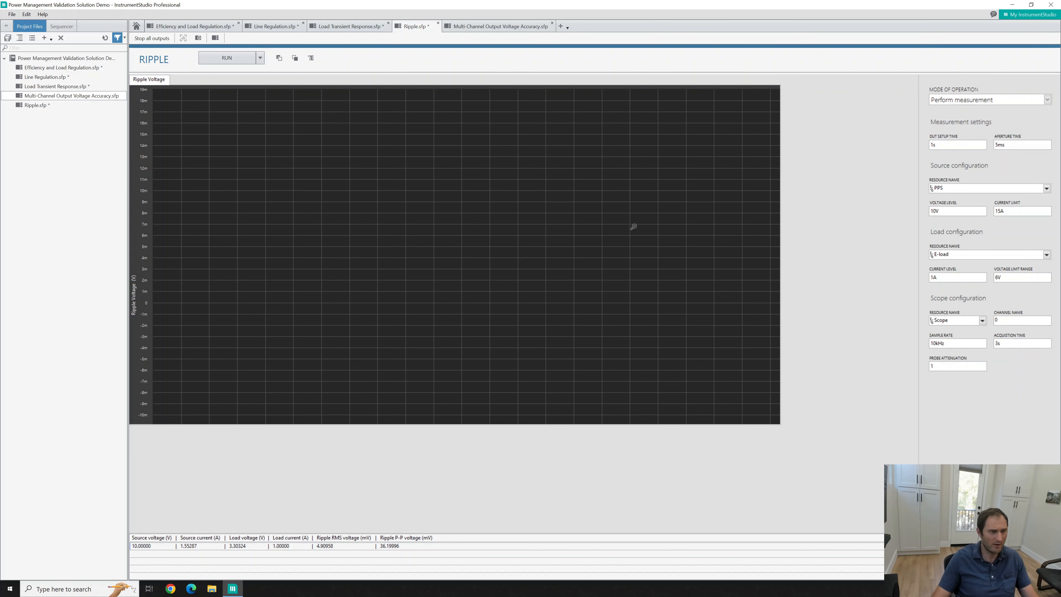
{"action": "mouse_move", "coordinate": [824, 179]}
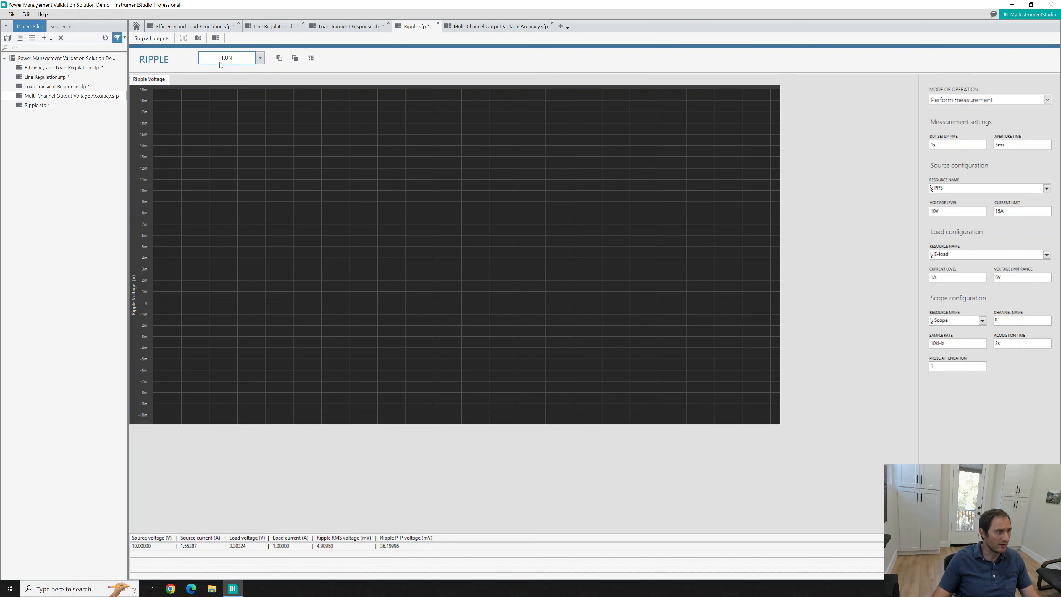
{"action": "left_click", "coordinate": [227, 58]}
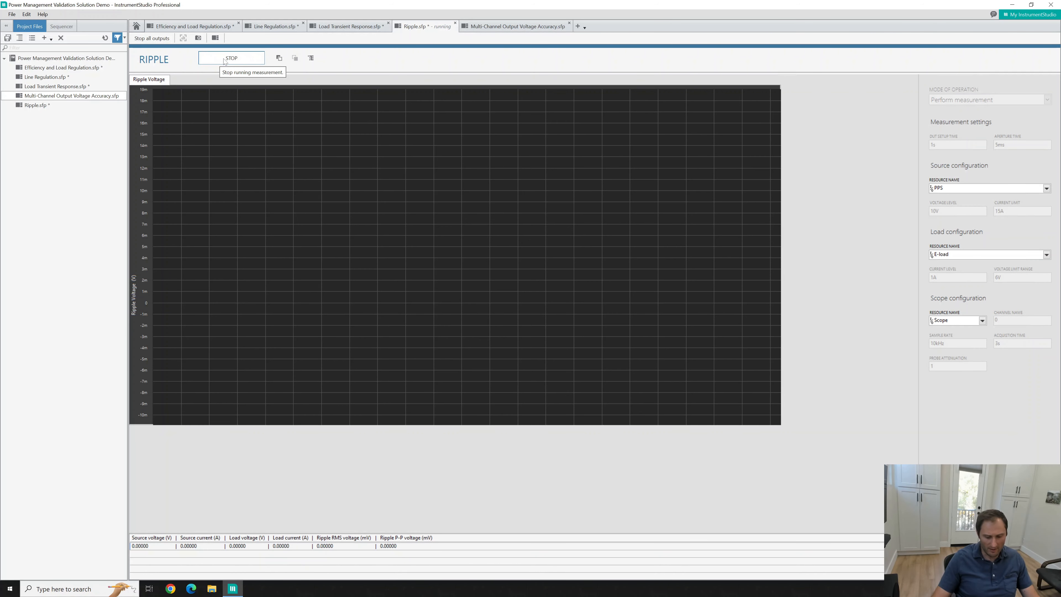
Clear the Ripple Voltage graph and rerun, giving about 4.74 mV RMS and 36.2 mV peak-to-peak.
{"action": "left_click", "coordinate": [231, 58]}
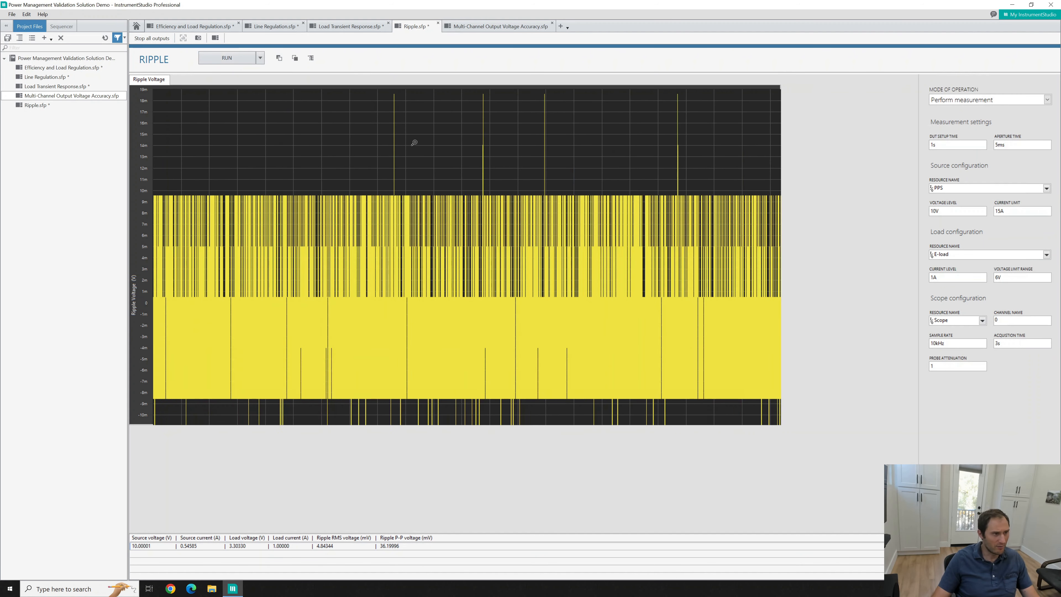
{"action": "mouse_move", "coordinate": [395, 294]}
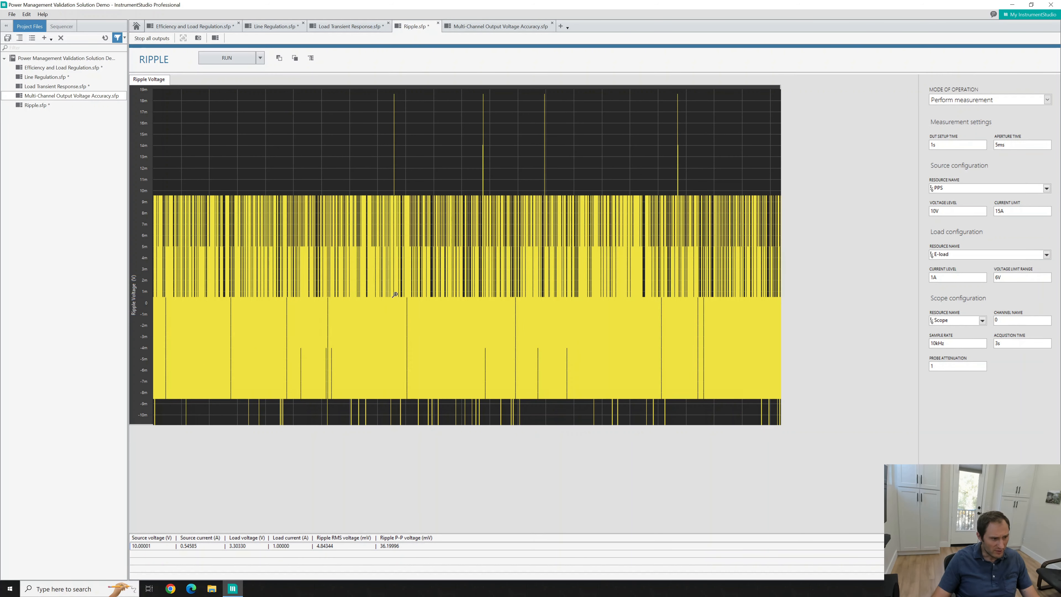
{"action": "mouse_move", "coordinate": [412, 207]}
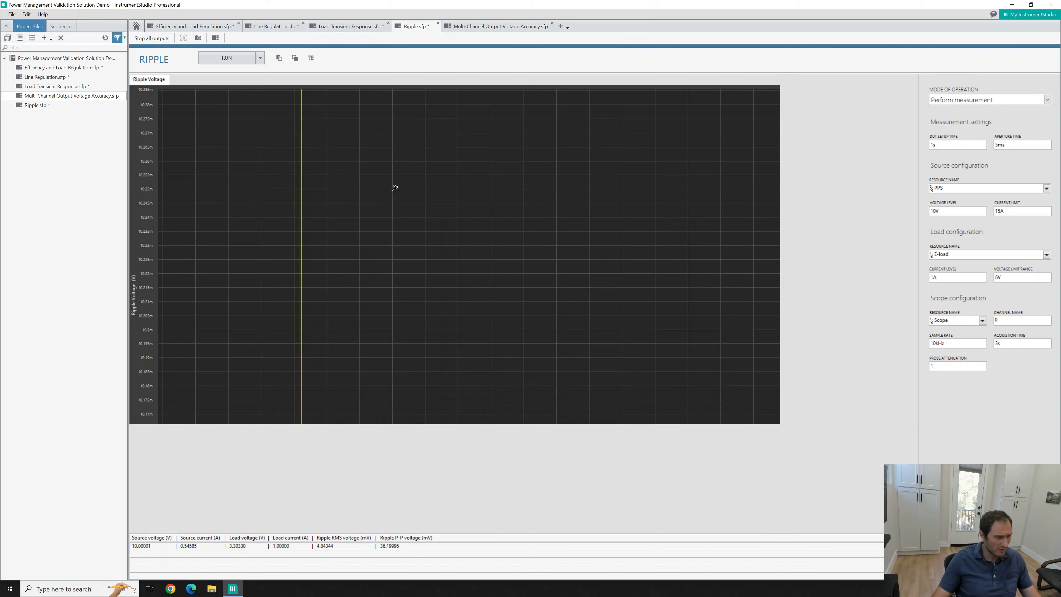
{"action": "mouse_move", "coordinate": [297, 201]}
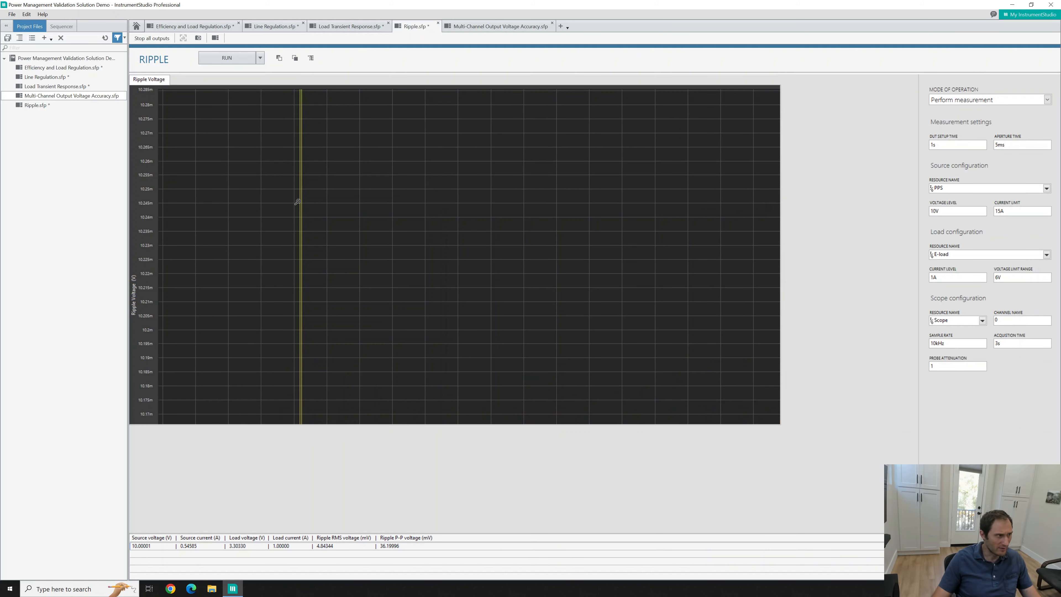
{"action": "mouse_move", "coordinate": [312, 260]}
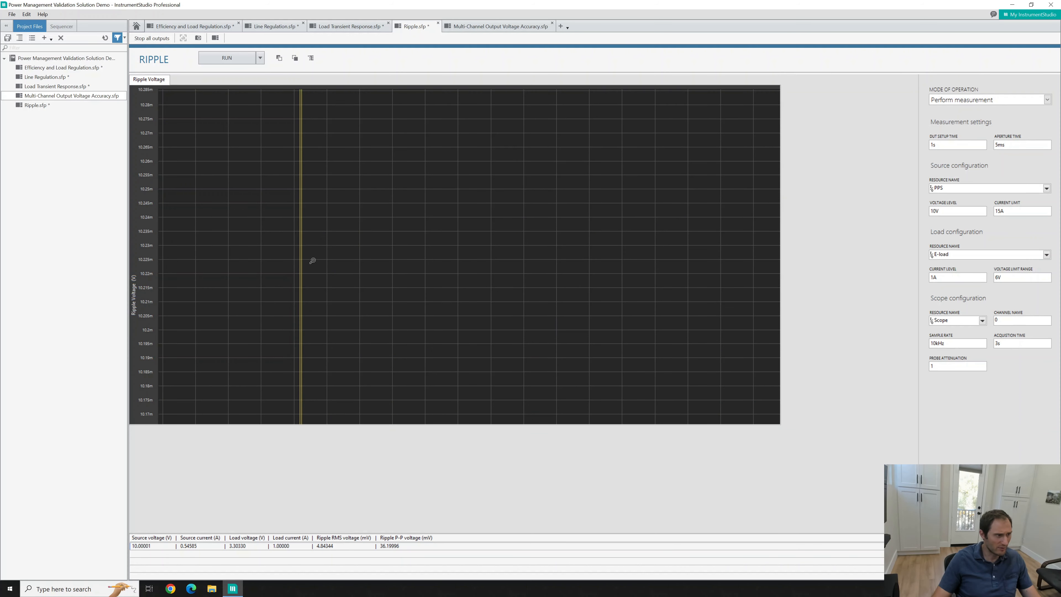
{"action": "mouse_move", "coordinate": [293, 221]}
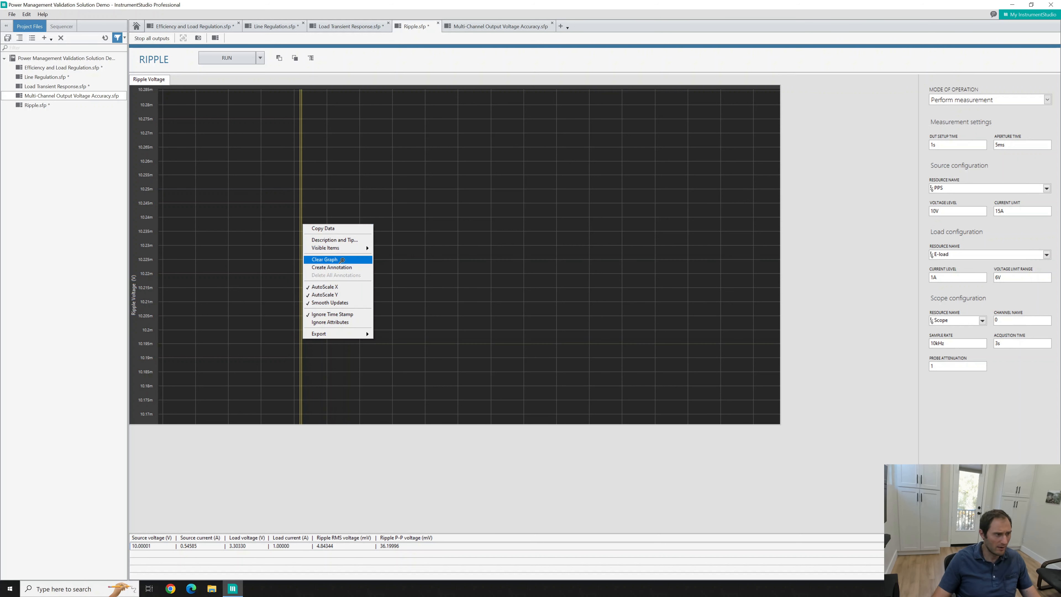
{"action": "left_click", "coordinate": [325, 259]}
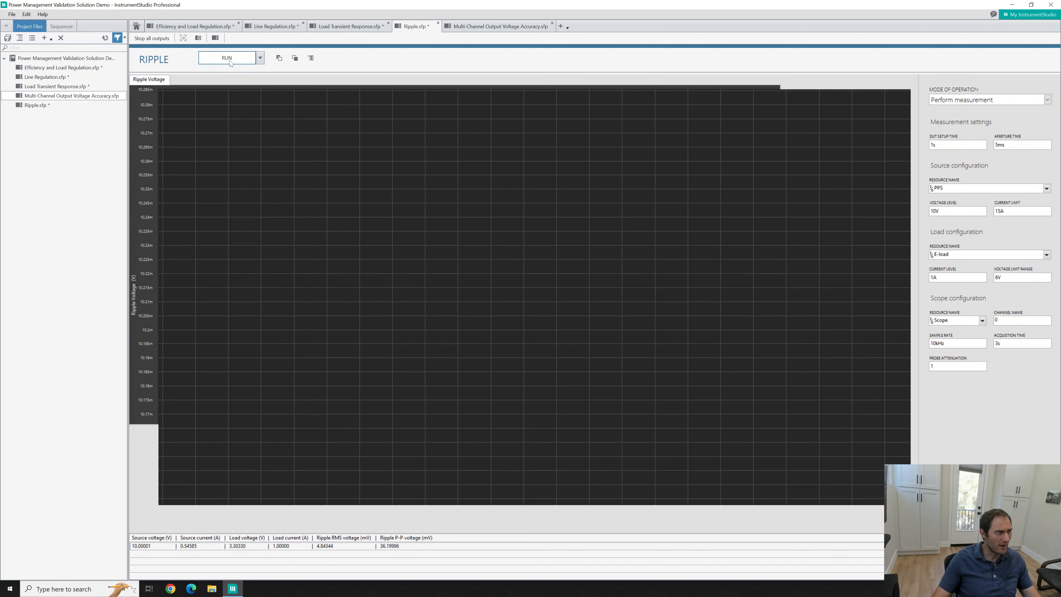
{"action": "left_click", "coordinate": [226, 58]}
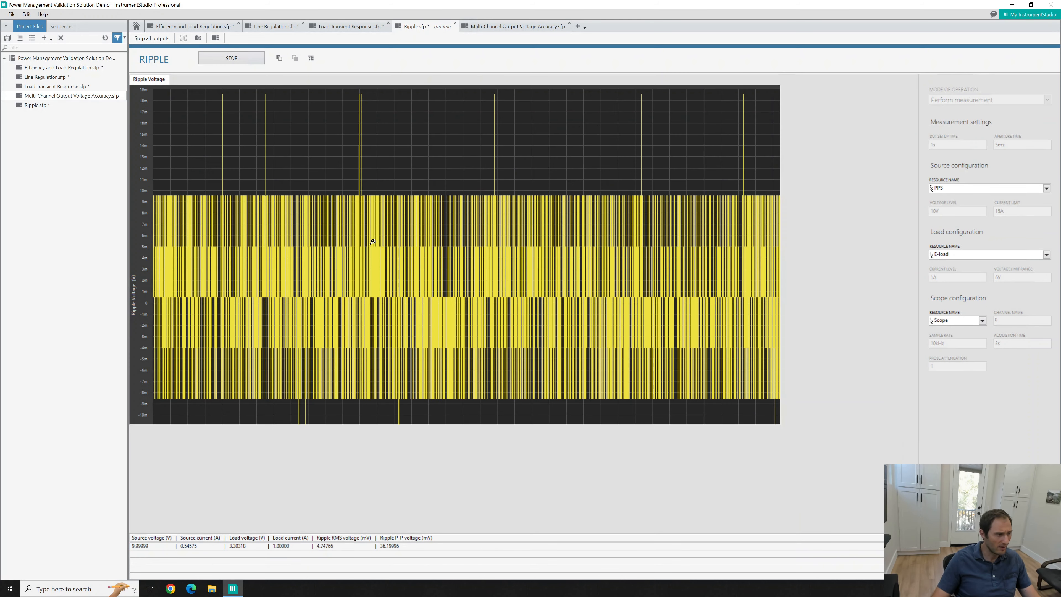
{"action": "left_click", "coordinate": [227, 58]}
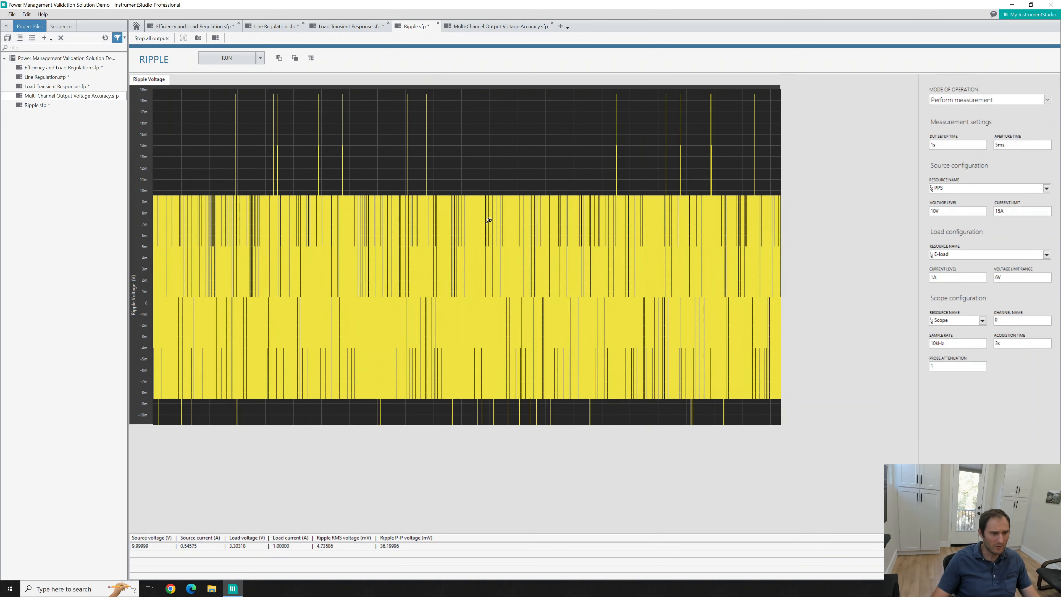
{"action": "mouse_move", "coordinate": [453, 213]}
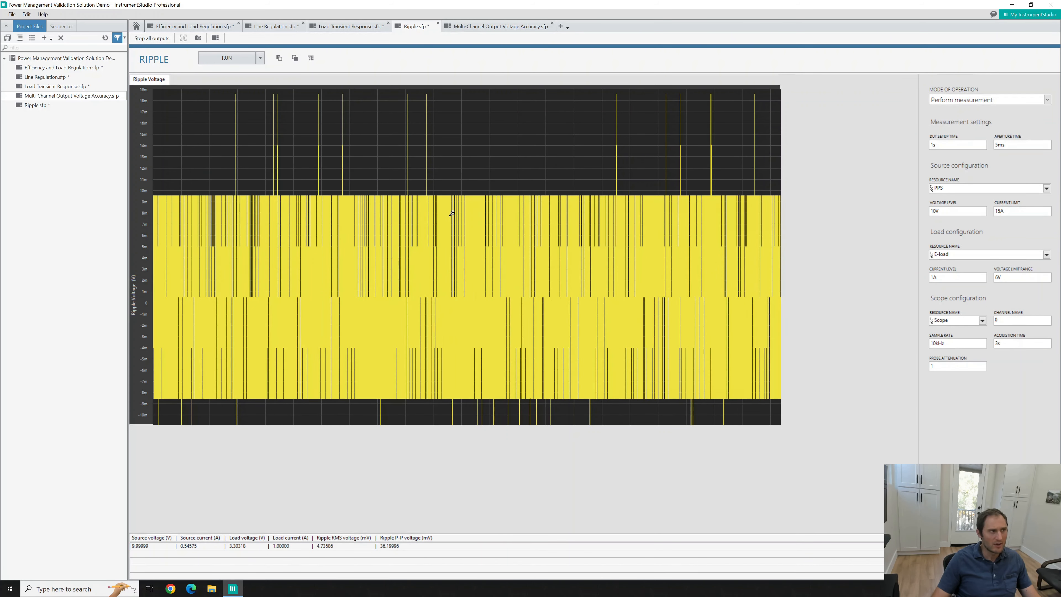
Switch to the Multi-Channel Output Voltage Accuracy panel, keeping E-load as load resource.
{"action": "left_click", "coordinate": [500, 27]}
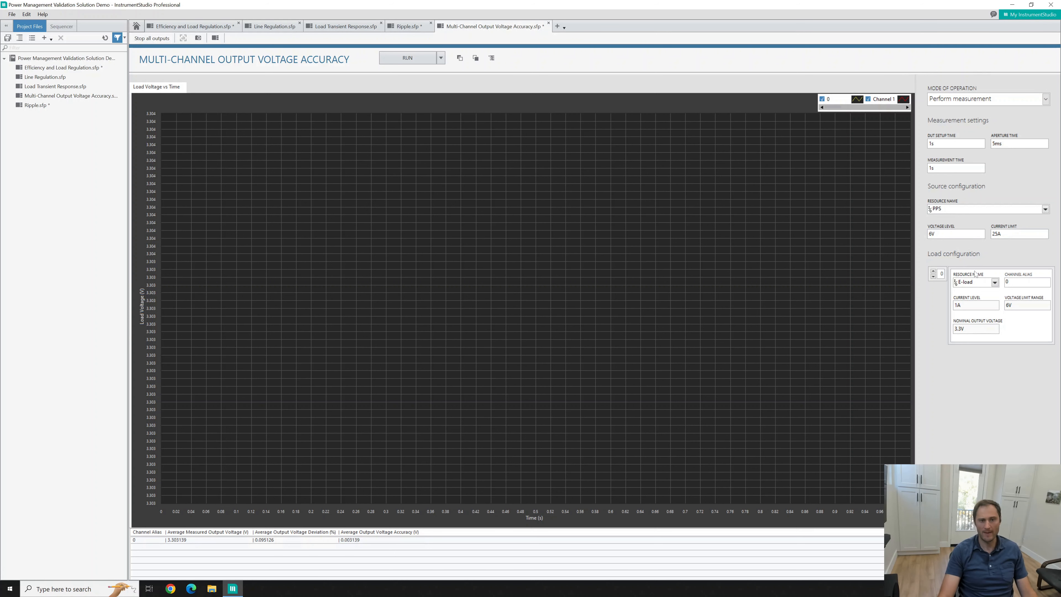
{"action": "left_click", "coordinate": [995, 282]}
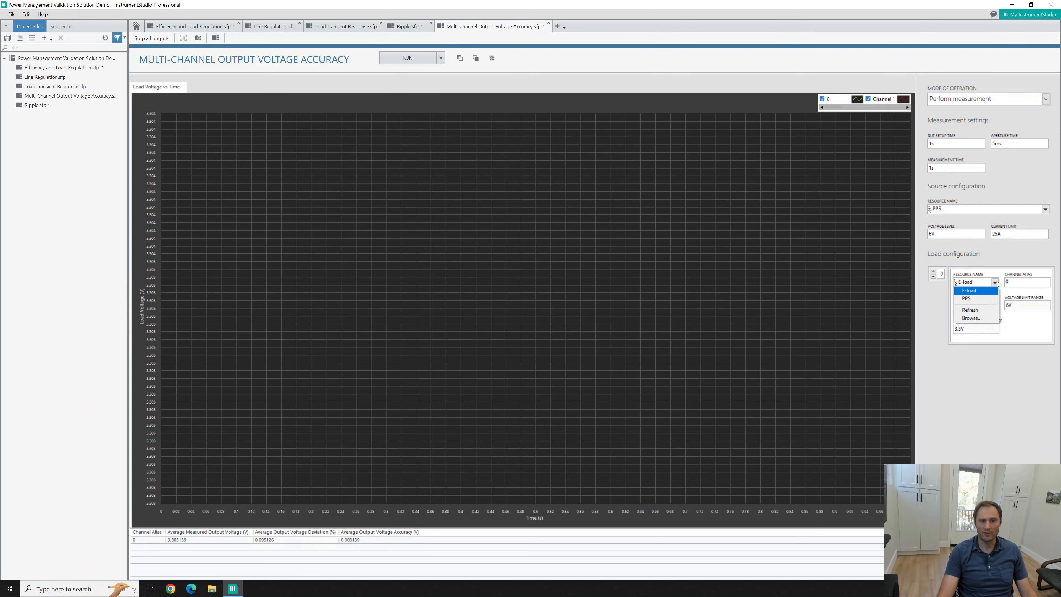
{"action": "left_click", "coordinate": [968, 290]}
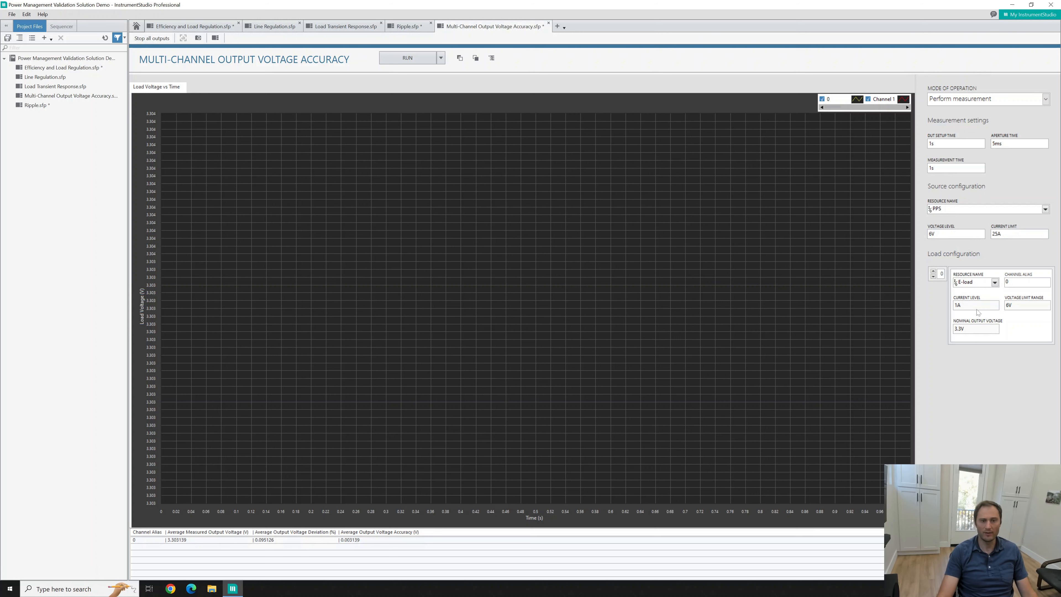
{"action": "mouse_move", "coordinate": [1036, 311]}
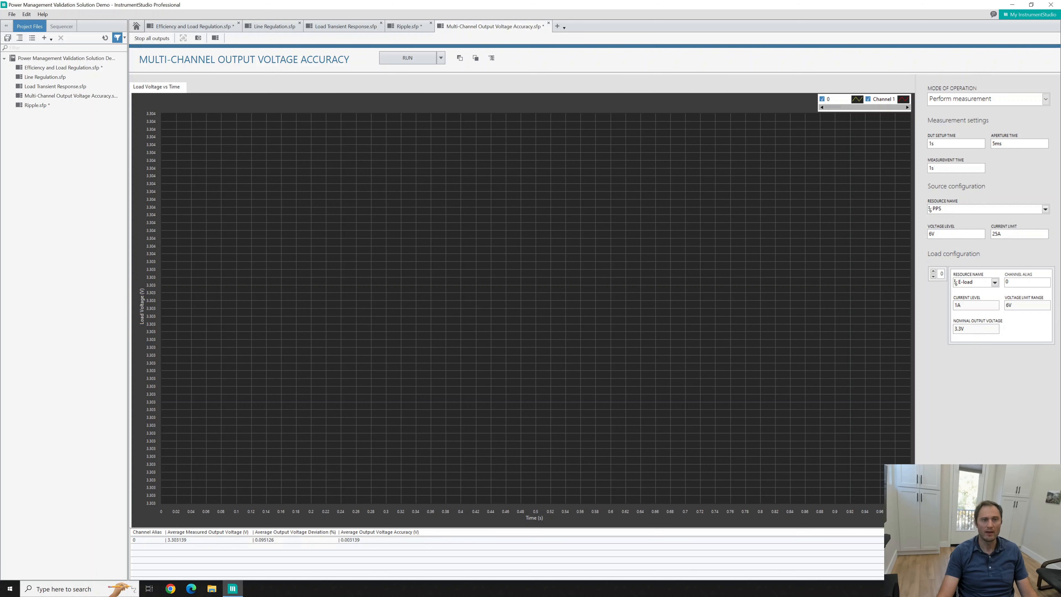
Run the accuracy measurement, plotting load voltage near 3.3031 V with 0.0031 V accuracy.
{"action": "left_click", "coordinate": [408, 58]}
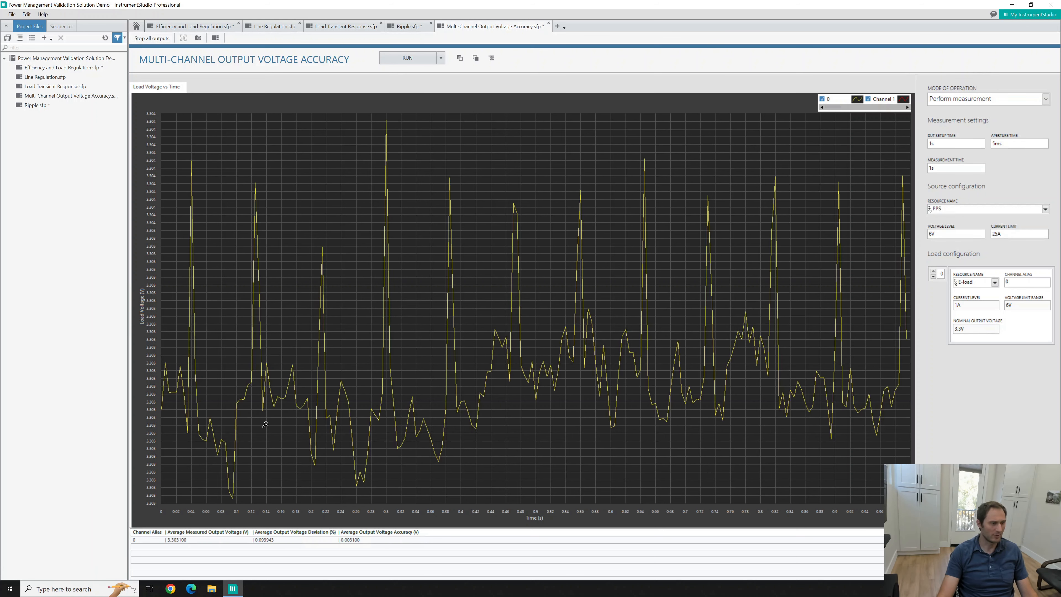
{"action": "mouse_move", "coordinate": [402, 297]}
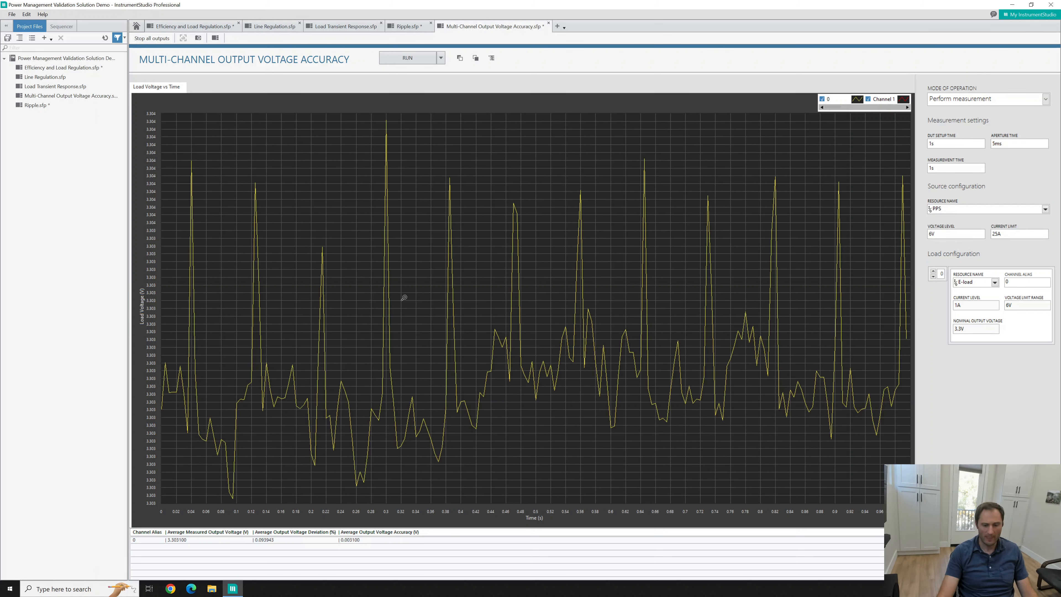
{"action": "mouse_move", "coordinate": [407, 295]}
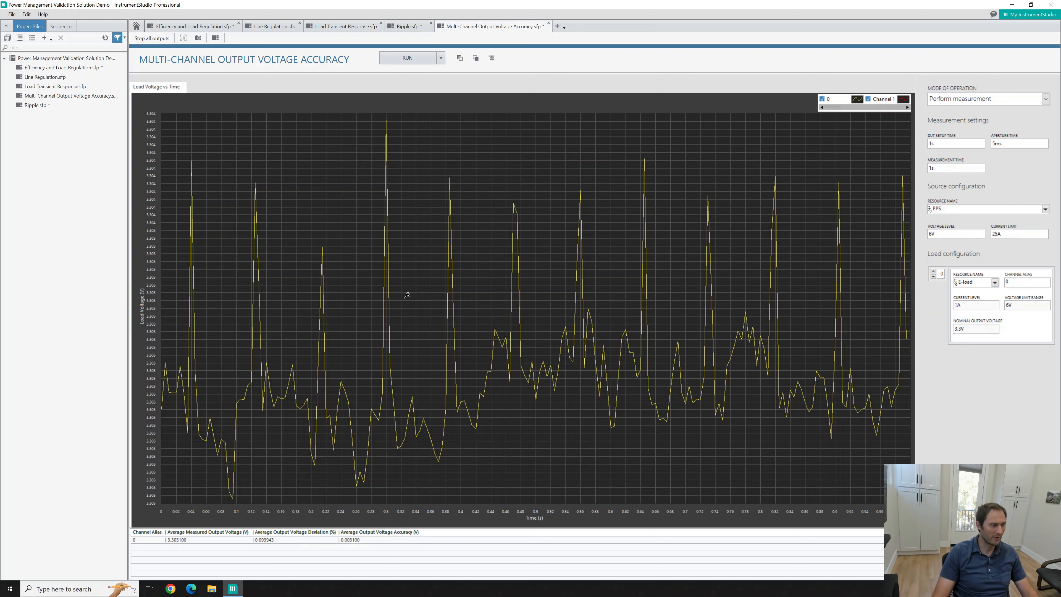
{"action": "mouse_move", "coordinate": [640, 263]}
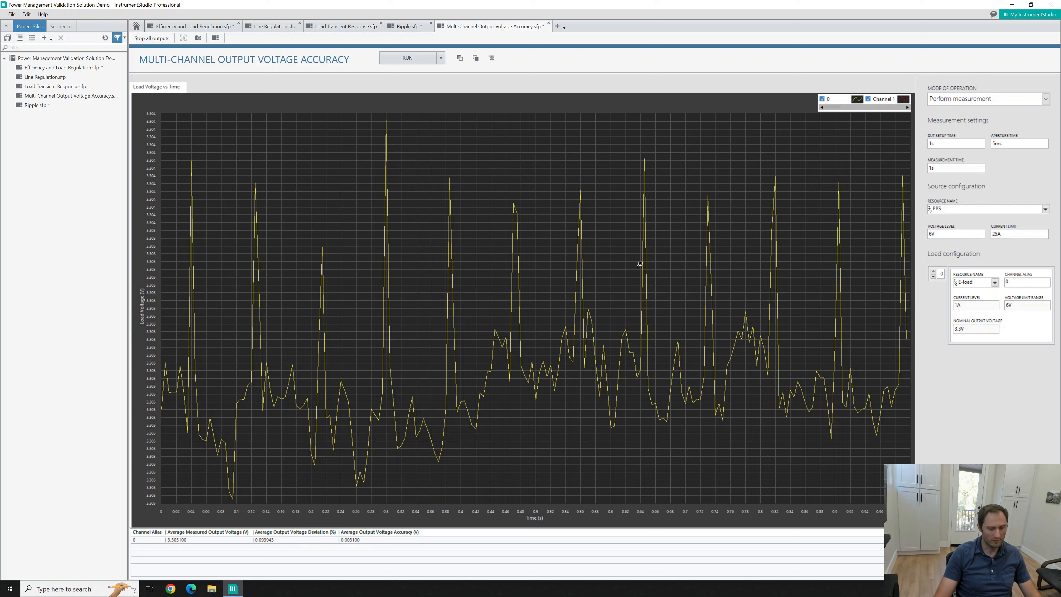
{"action": "mouse_move", "coordinate": [758, 255]}
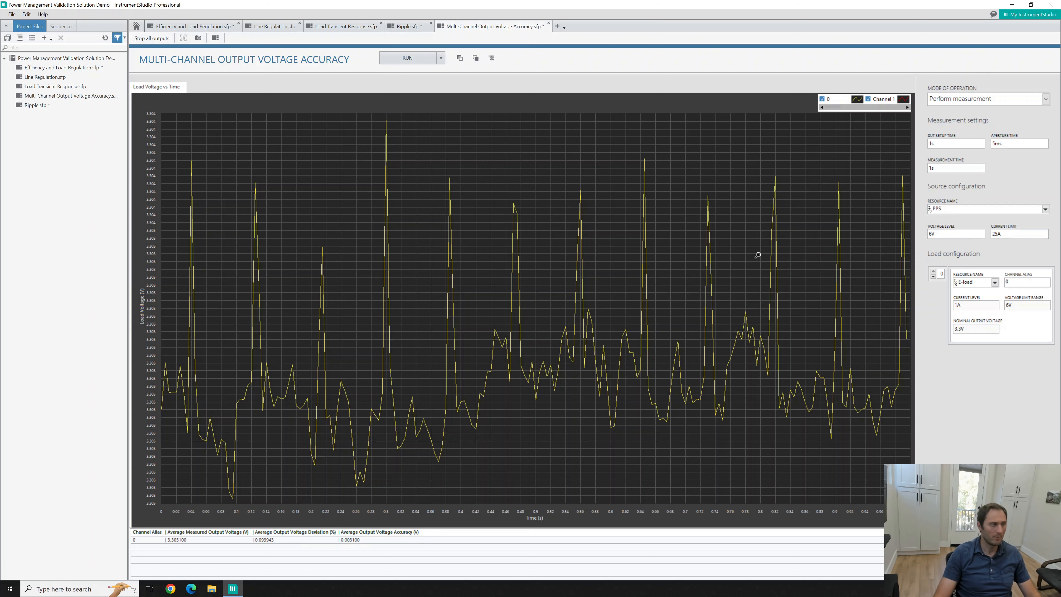
{"action": "mouse_move", "coordinate": [496, 136]}
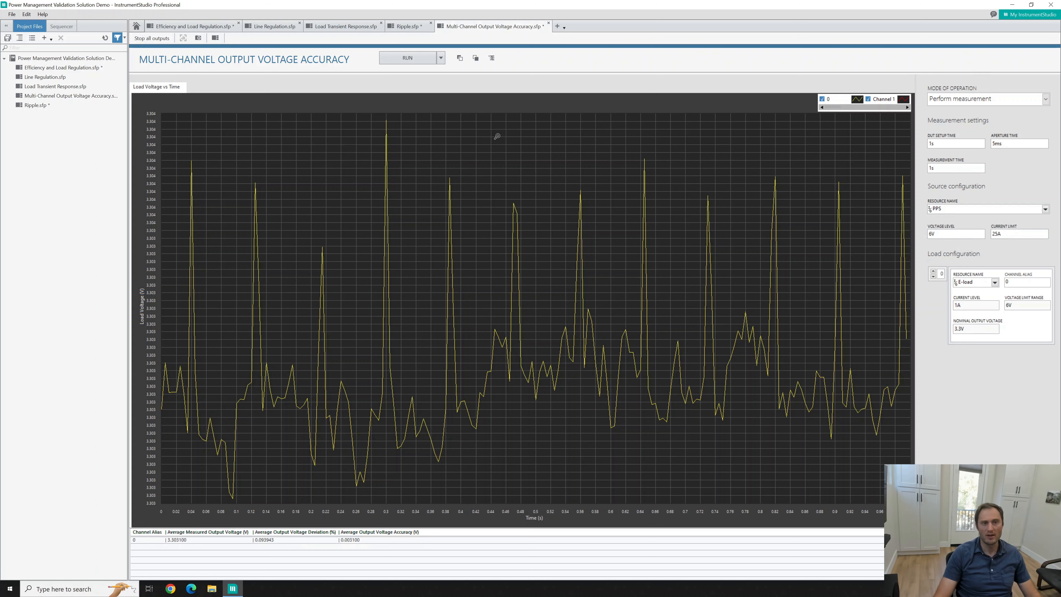